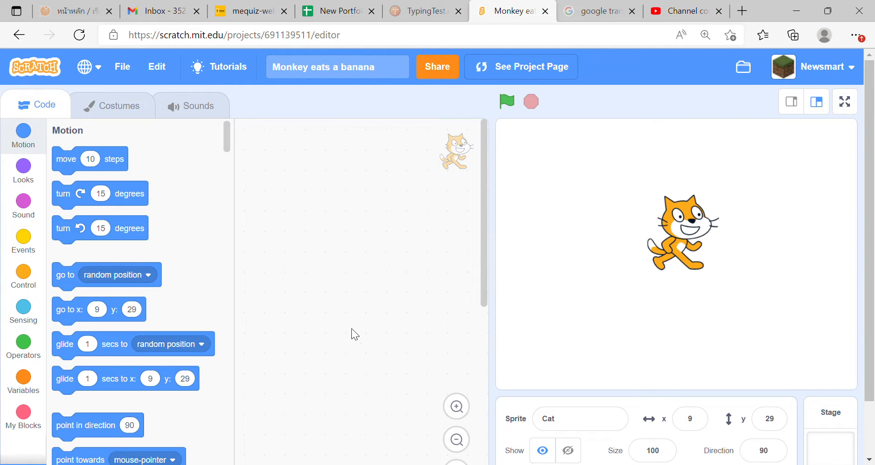
mouse_move(470, 235)
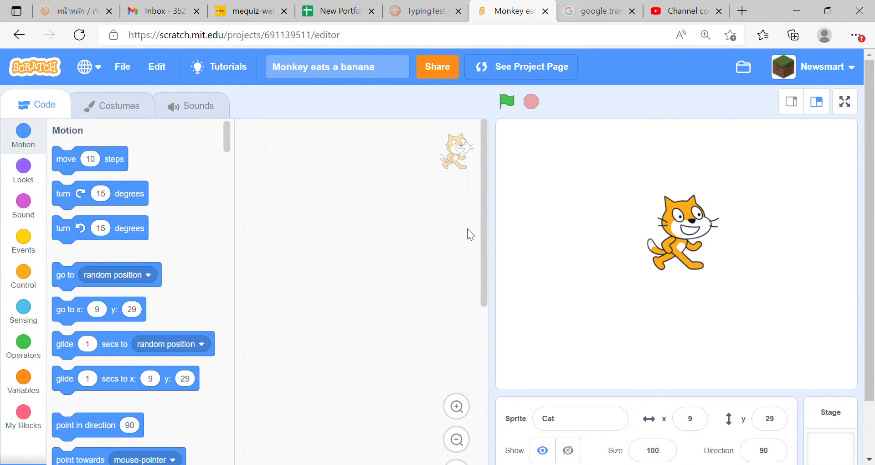
mouse_move(412, 224)
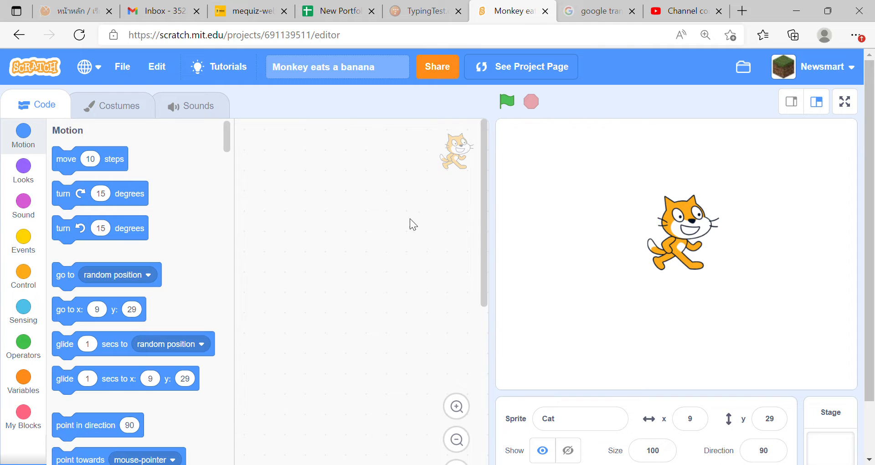
mouse_move(397, 102)
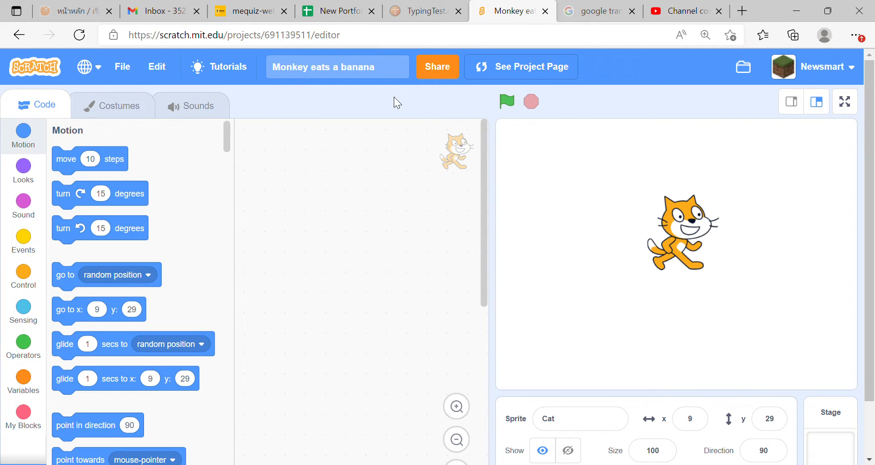
Step: Delete the default Cat sprite so the stage is empty
left_click(336, 66)
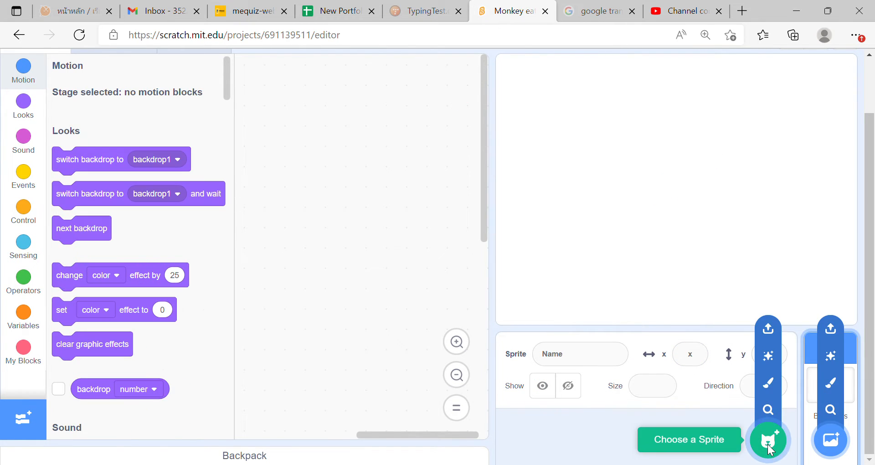
Step: Add the Monkey sprite from the Animals library and set its size to 50
left_click(768, 439)
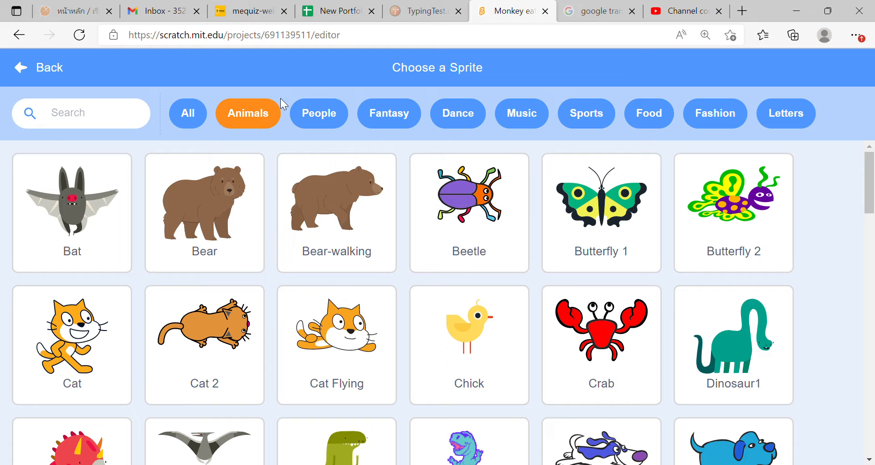
scroll("down", 3)
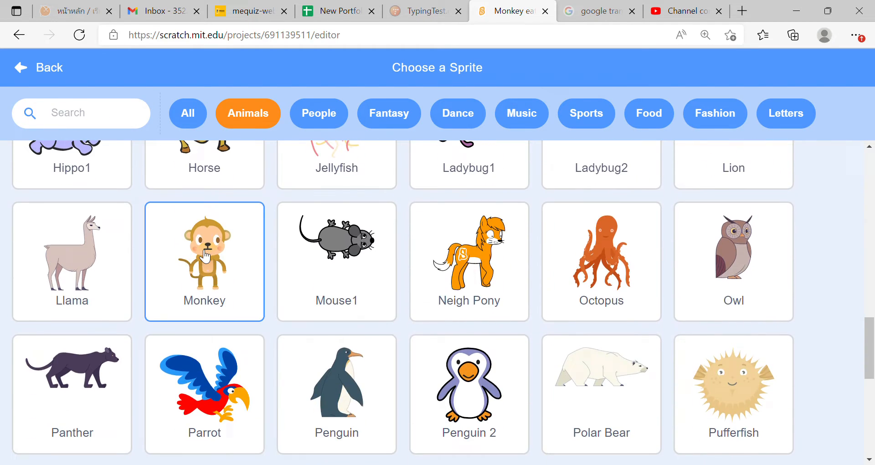
left_click(205, 248)
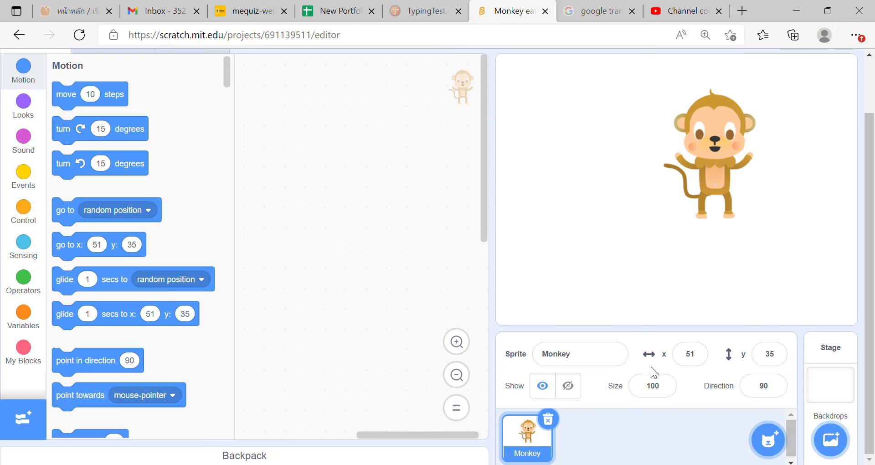
left_click(652, 385)
type("50")
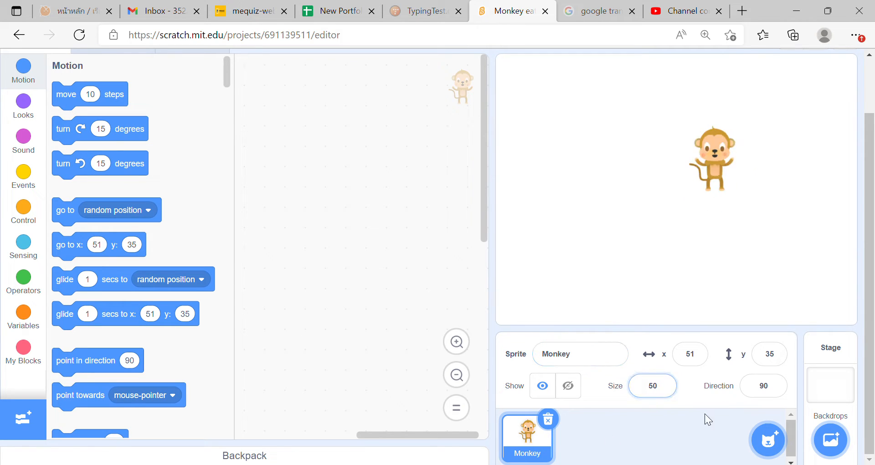
left_click(764, 385)
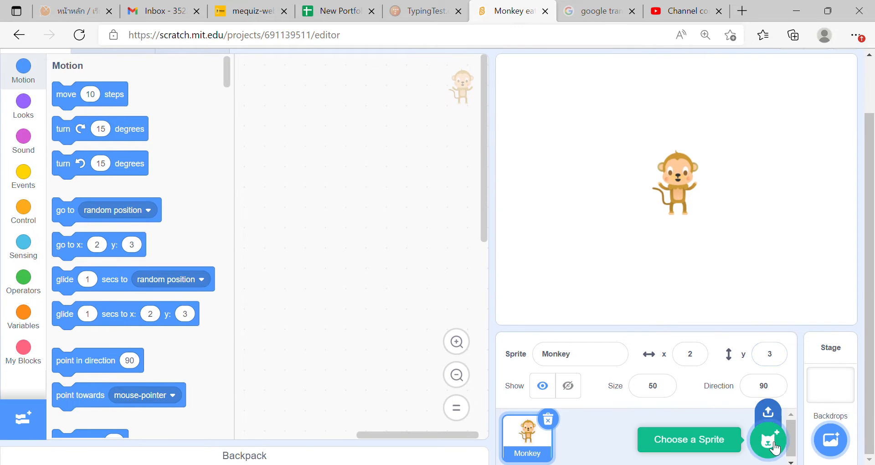
Step: Add the Bananas sprite from the Food category and set its size to 50
left_click(767, 440)
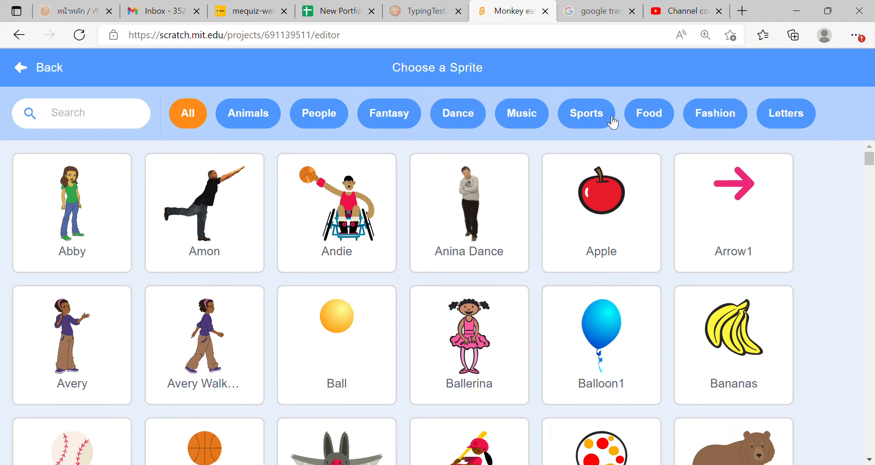
left_click(648, 113)
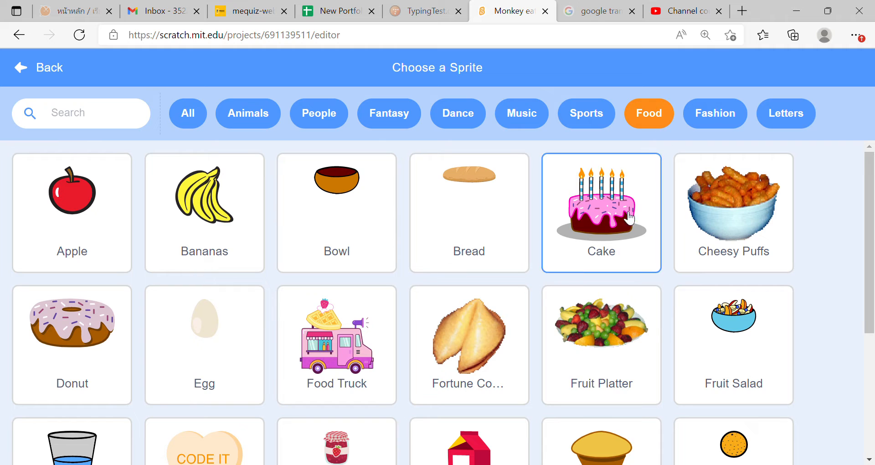
left_click(203, 201)
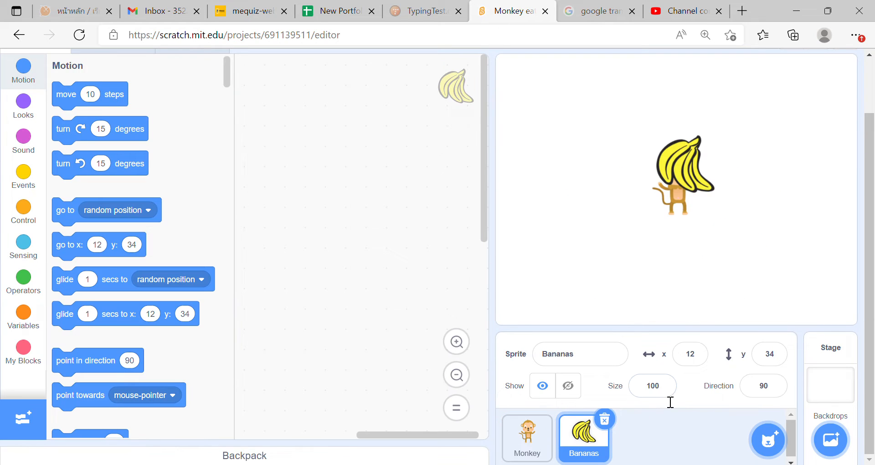
left_click(652, 385)
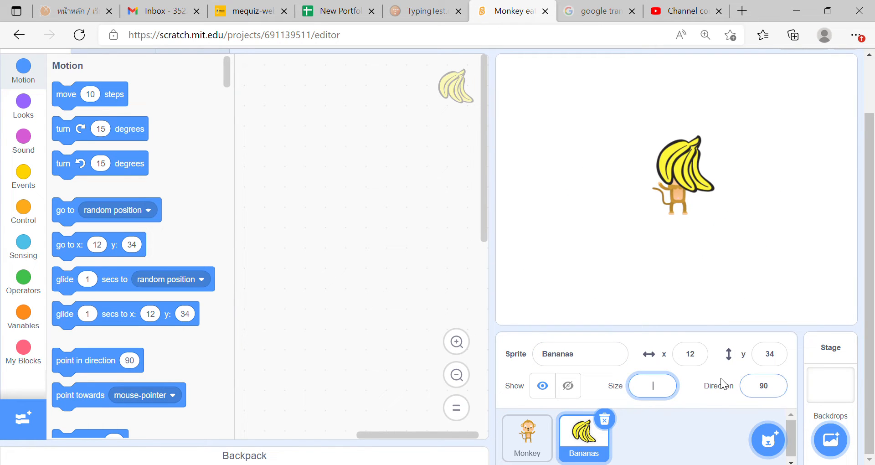
type("50")
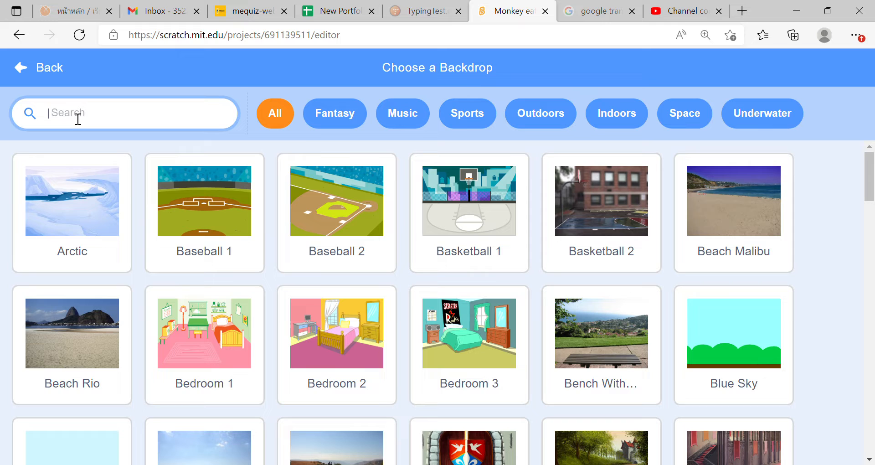
Step: Search 'junh' for the jungle backdrop, then select the Monkey for scripting
type("junh")
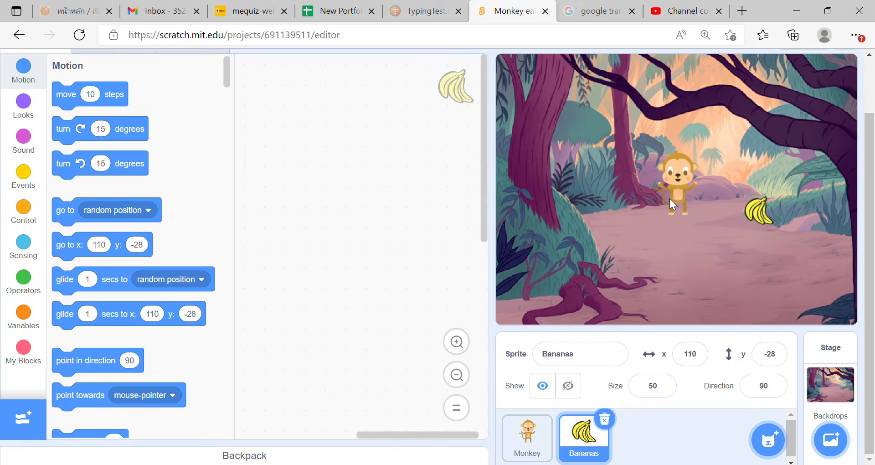
left_click(526, 437)
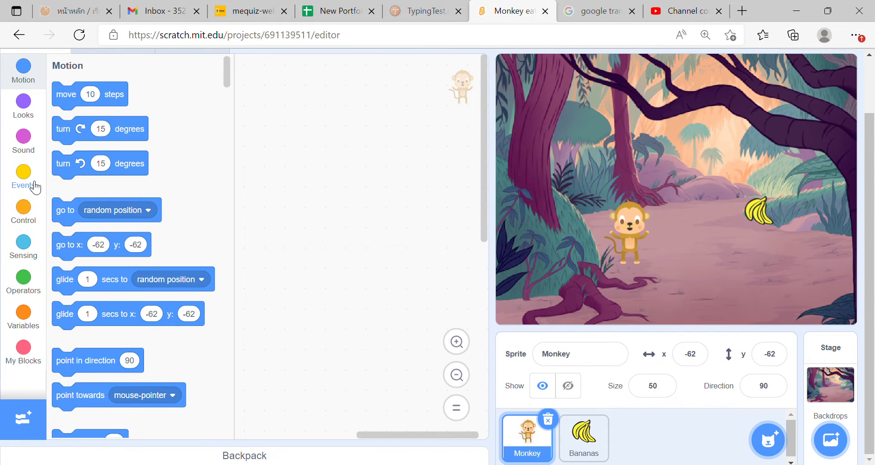
Step: Build a green-flag forever loop with an if checking the right arrow key
left_click(23, 177)
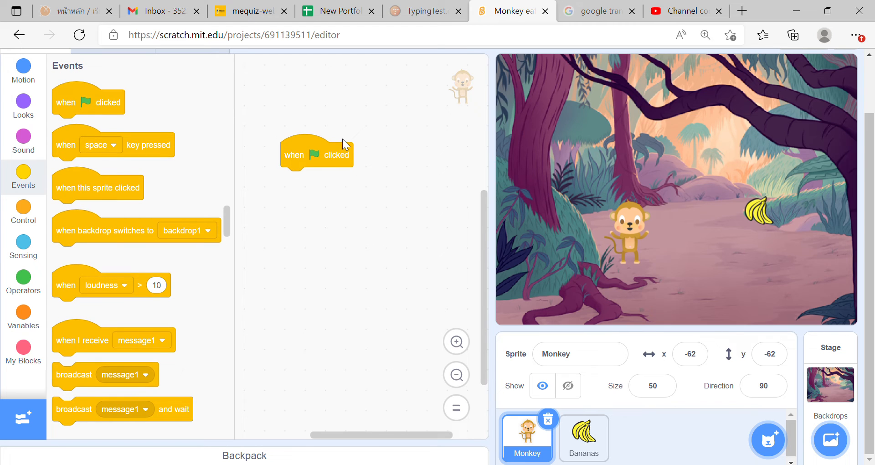
mouse_move(174, 221)
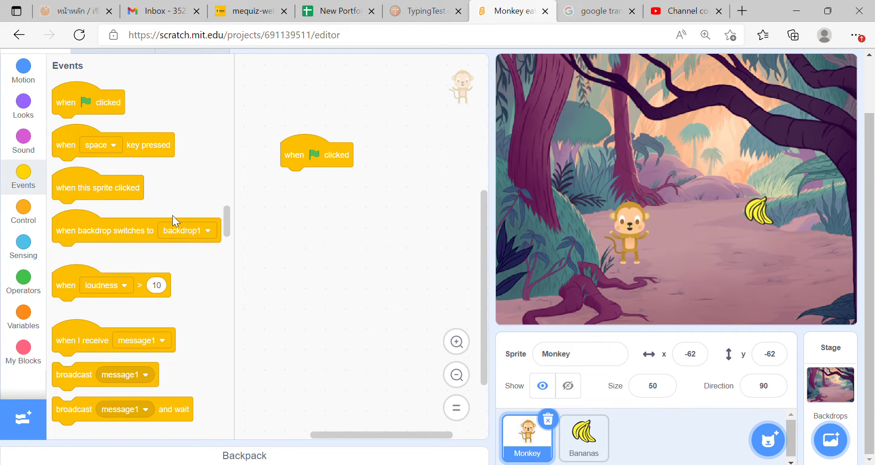
left_click(23, 212)
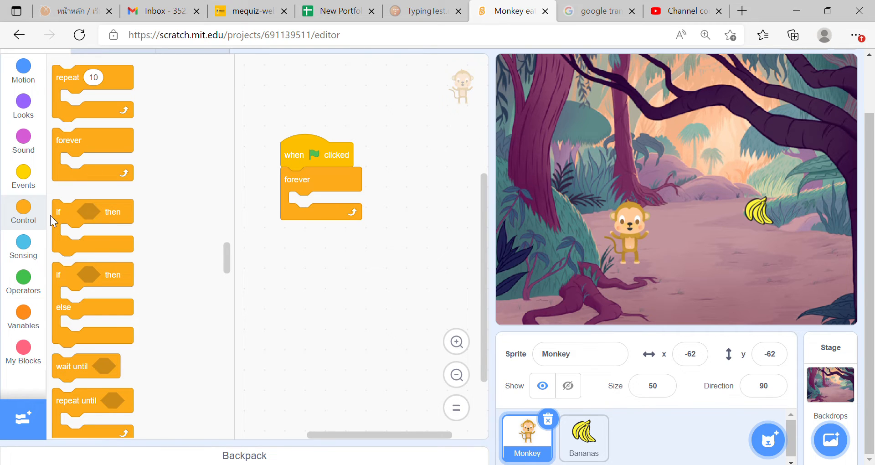
left_click(23, 245)
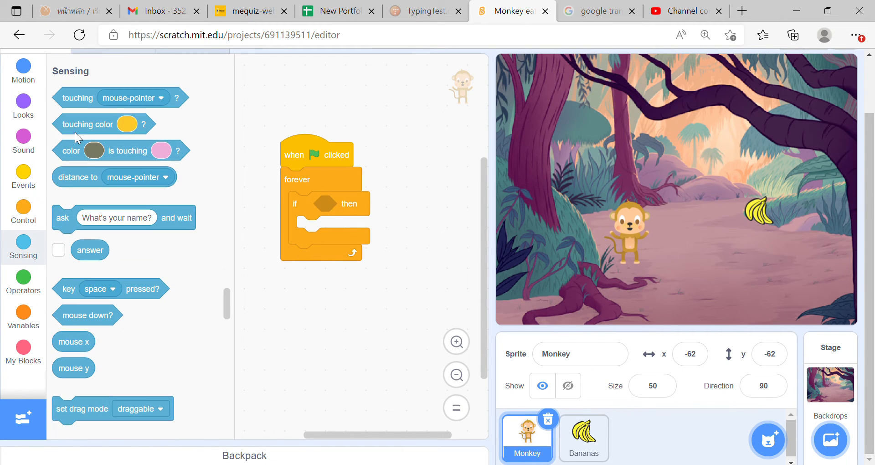
left_click_drag(110, 289, 358, 211)
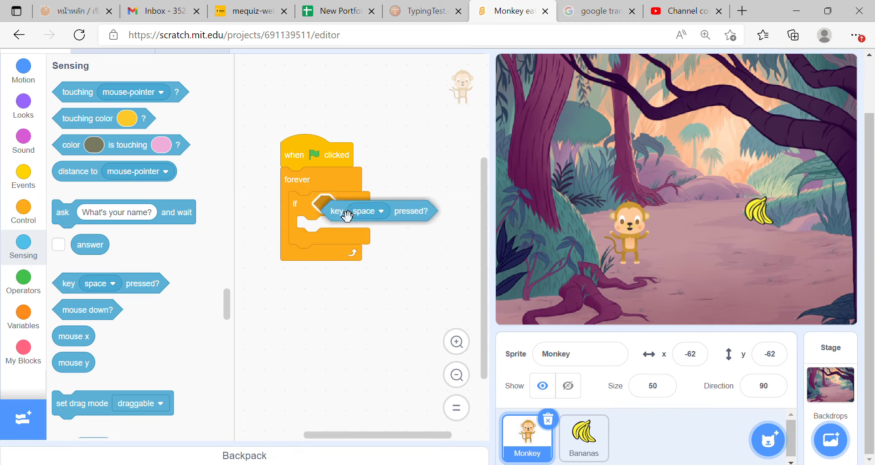
left_click(358, 210)
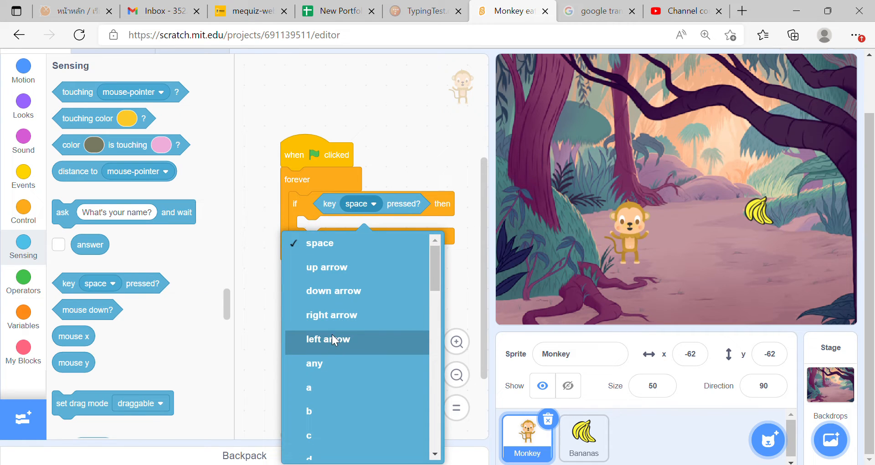
left_click(331, 315)
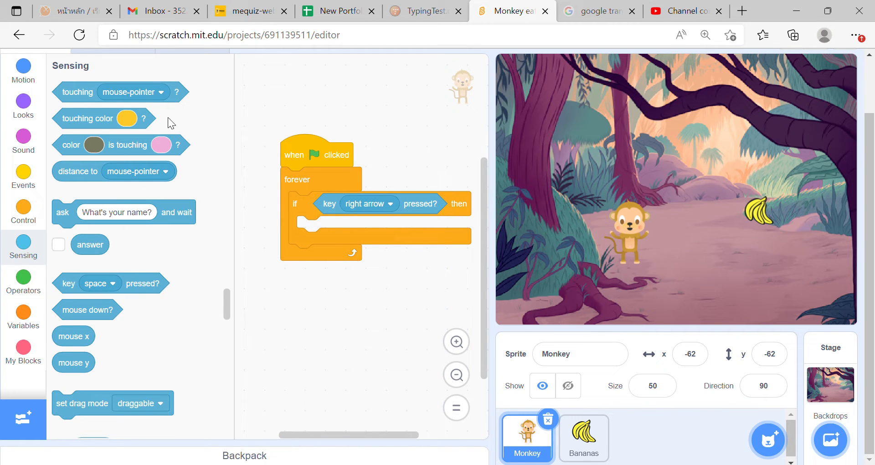
Step: Inside the if, add change x by 10 and point in direction 90
left_click(23, 72)
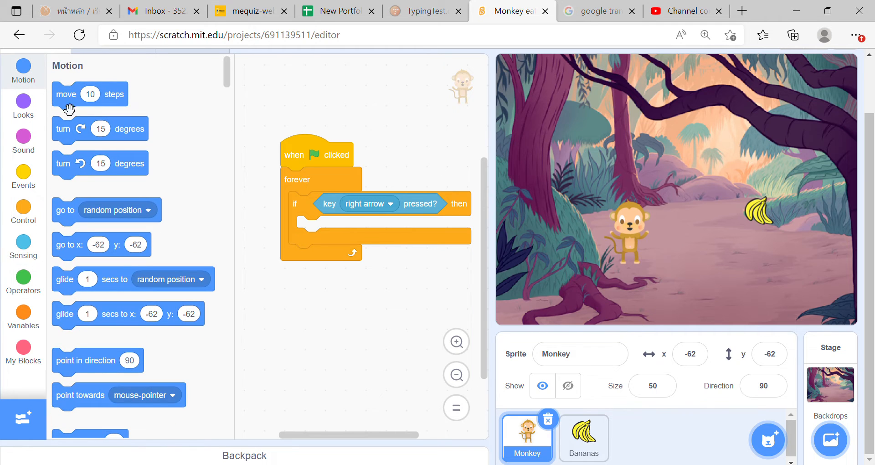
scroll("down", 3)
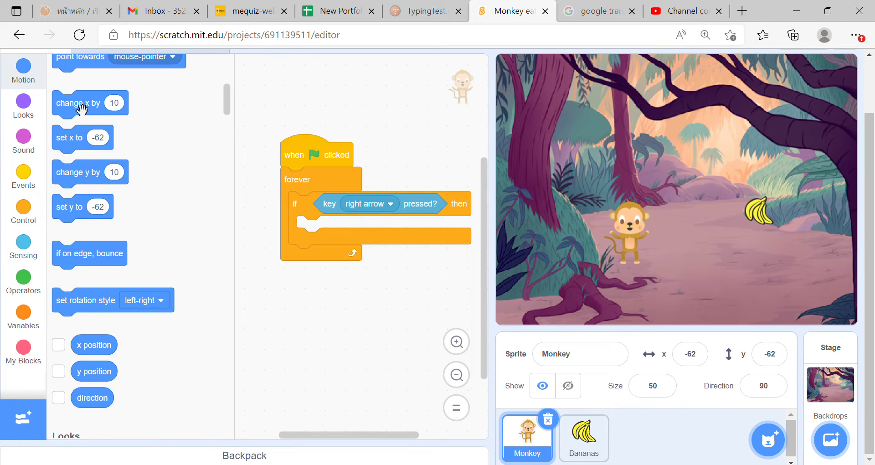
left_click_drag(82, 103, 332, 228)
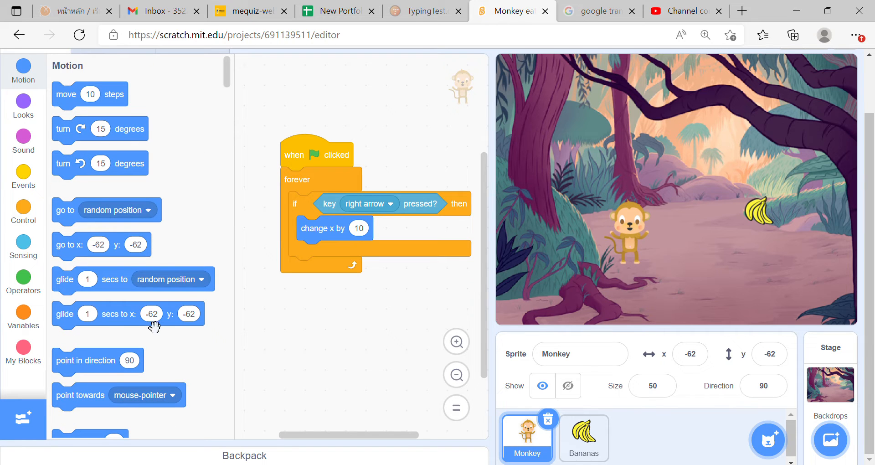
left_click_drag(98, 360, 329, 253)
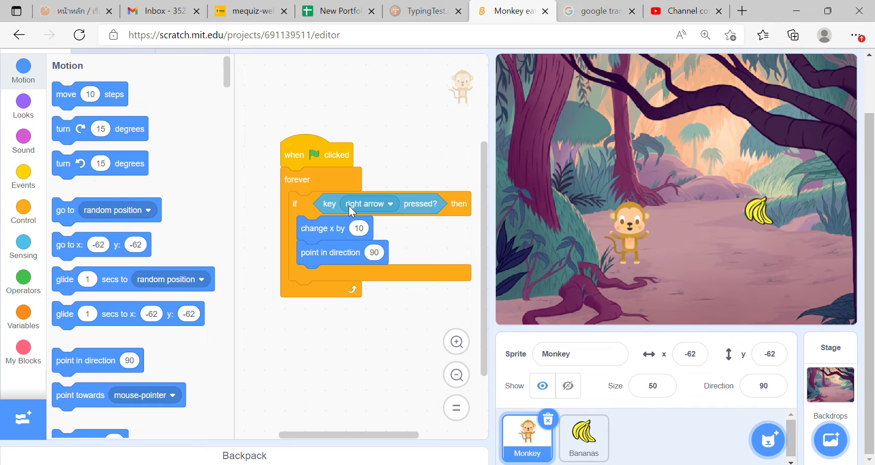
mouse_move(324, 169)
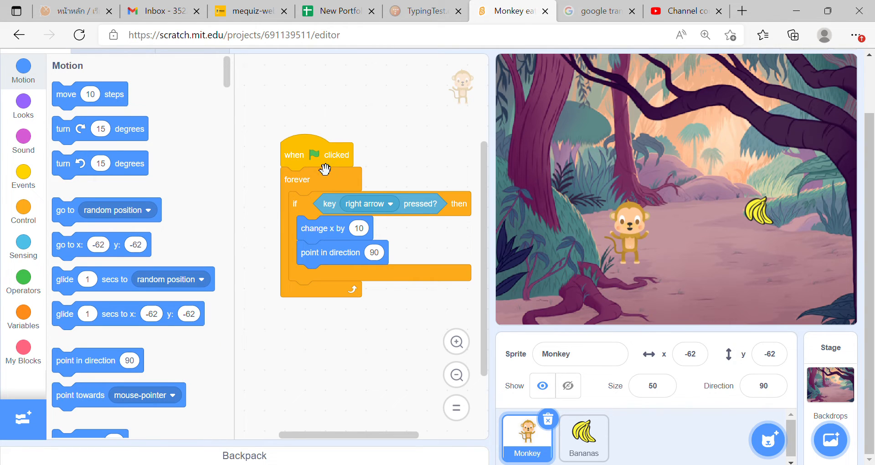
Step: Run the Monkey's script and move it right with the arrow key to test
left_click(320, 155)
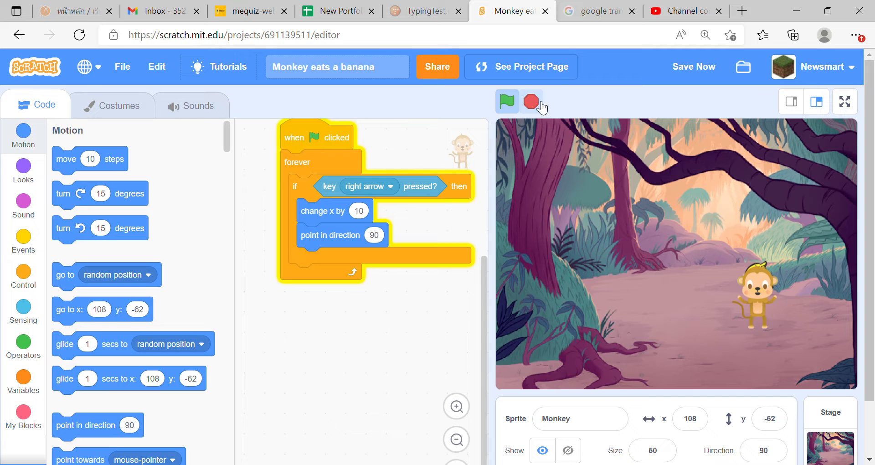
Step: Browse the Monkey's costumes monkey-a and monkey-b between visits to its code
left_click(118, 106)
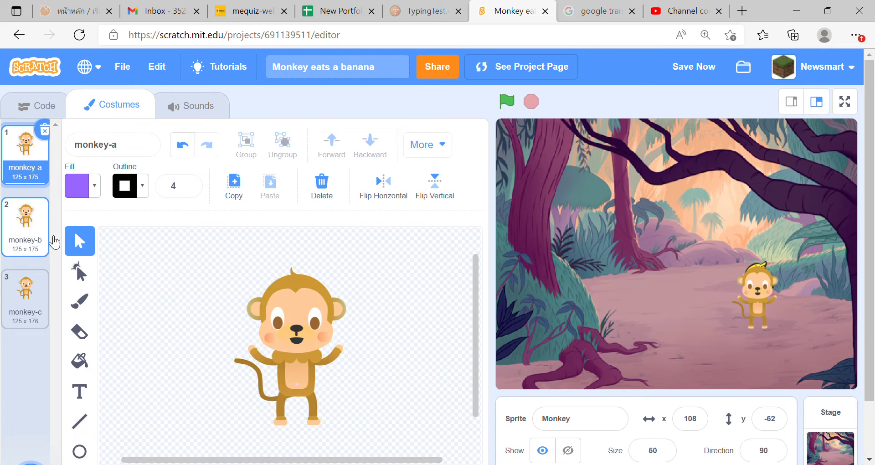
left_click(26, 289)
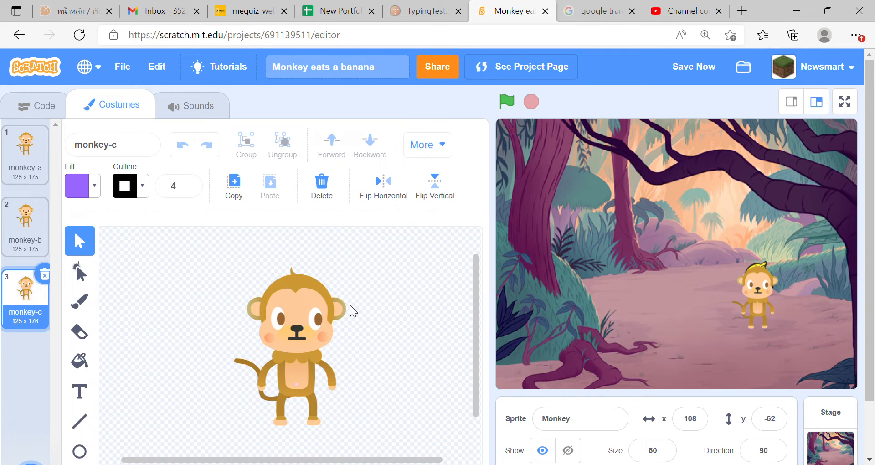
mouse_move(36, 91)
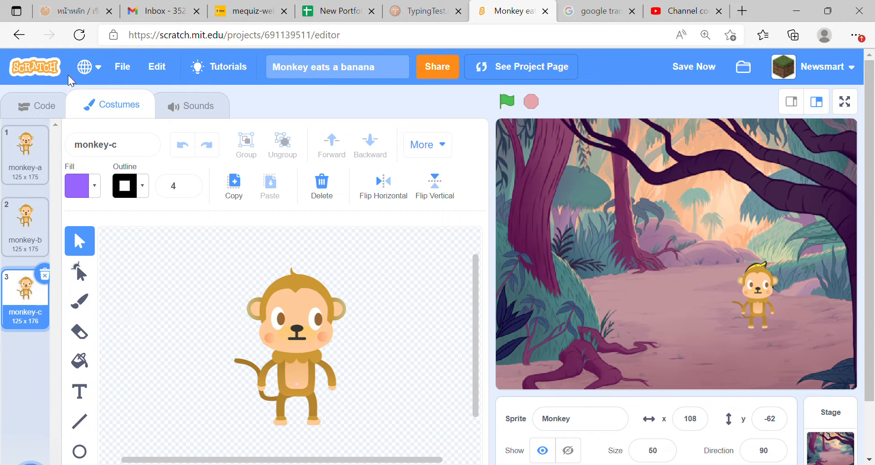
left_click(36, 105)
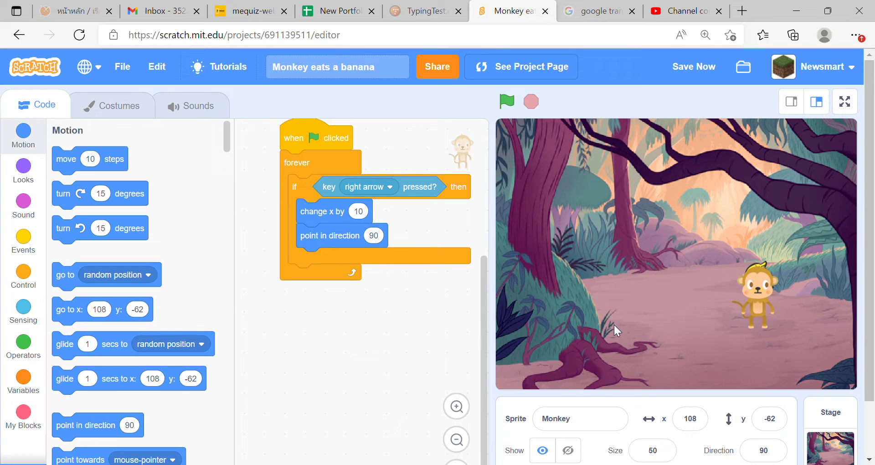
left_click(111, 106)
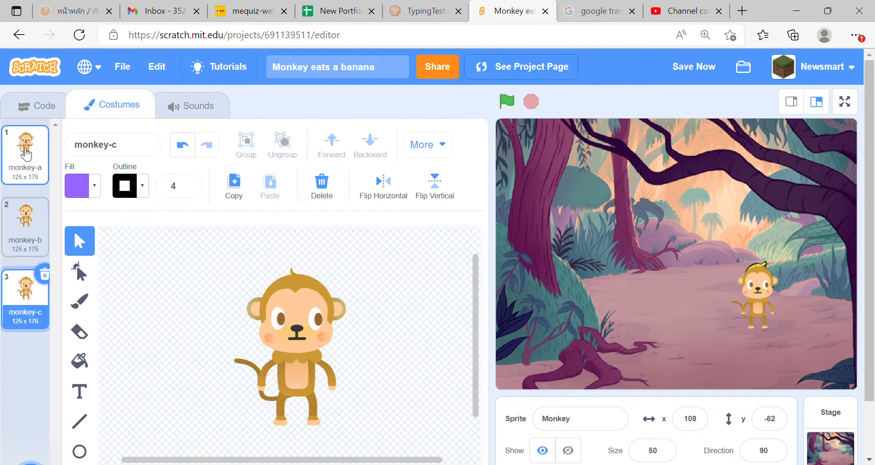
left_click(24, 156)
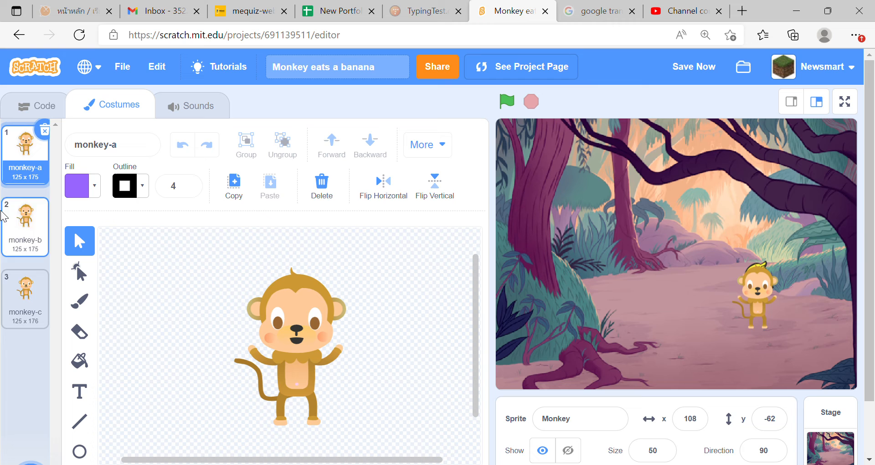
left_click(25, 227)
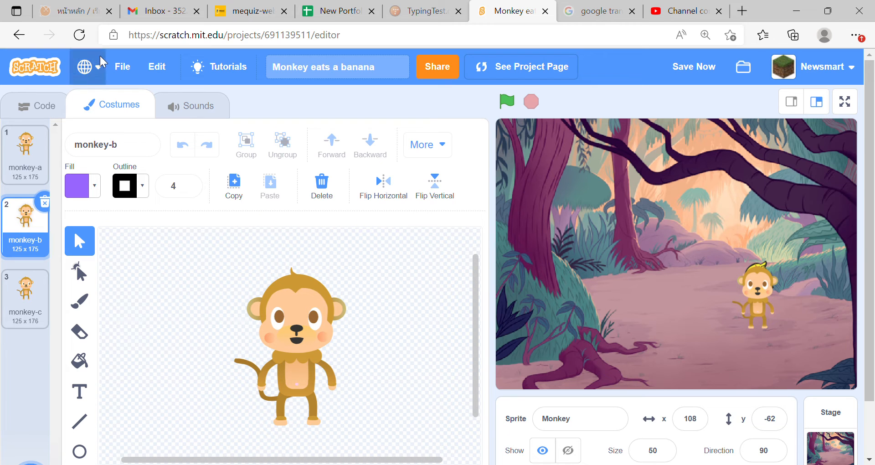
Step: Run the movement script, then place a duplicate copy below the original
left_click(37, 105)
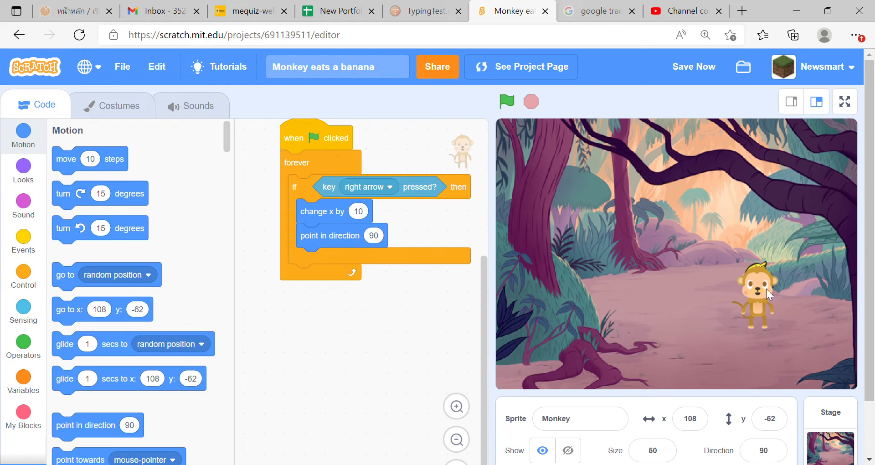
left_click(506, 102)
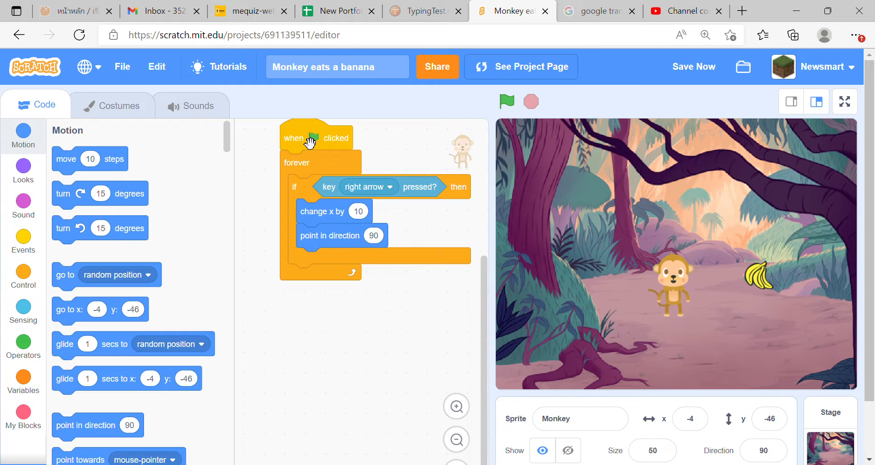
left_click_drag(318, 137, 310, 316)
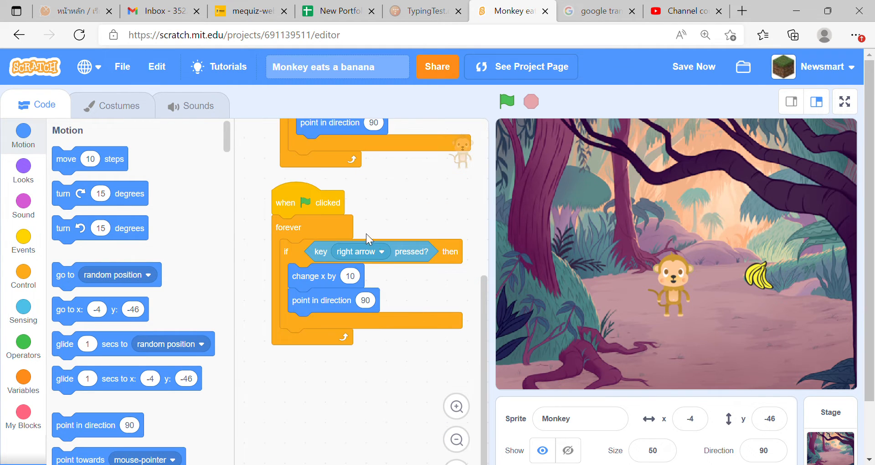
Step: Make the copy react to left arrow with change x by -10 and direction -90, then test
left_click(357, 251)
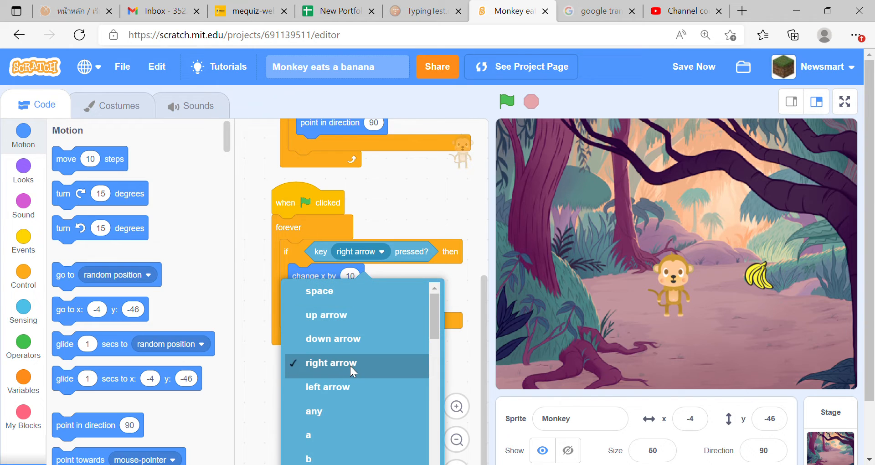
left_click(328, 387)
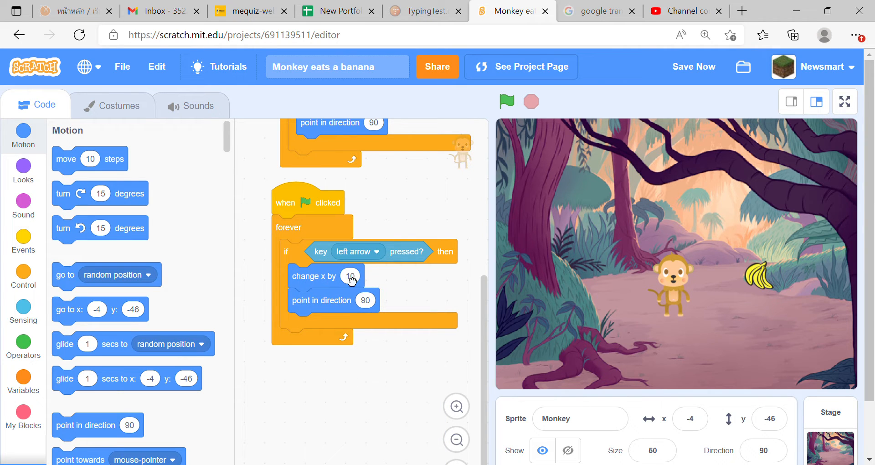
type("-10")
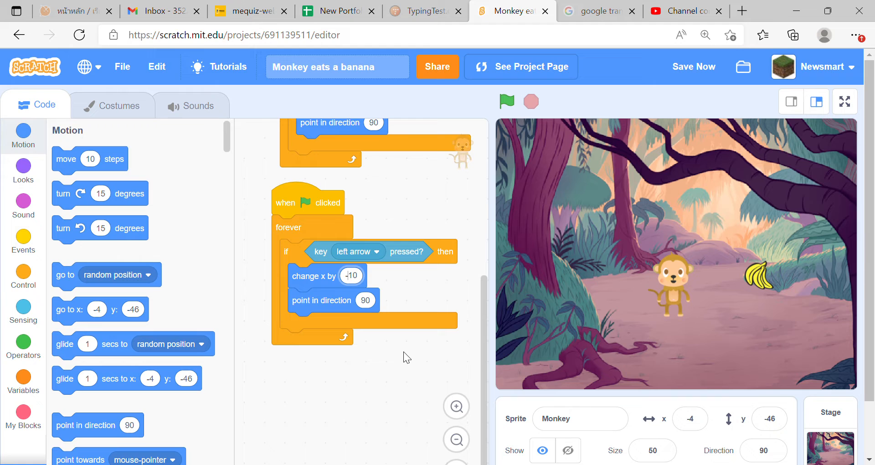
left_click(365, 300)
type("-90")
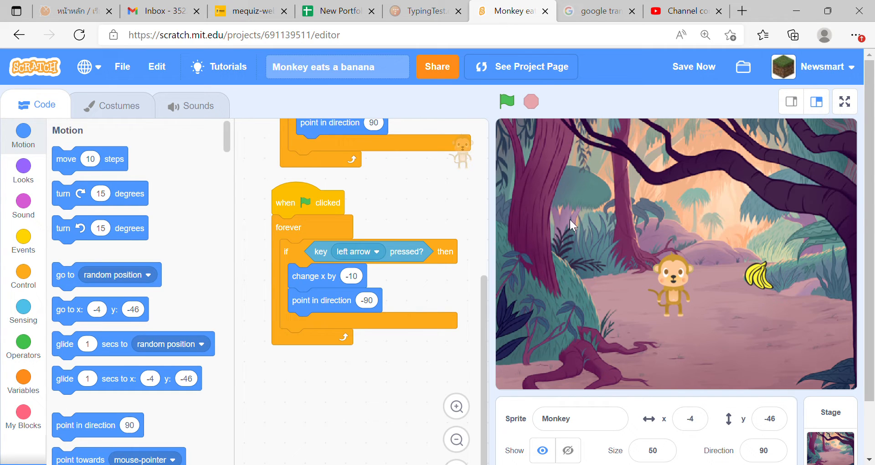
left_click(506, 102)
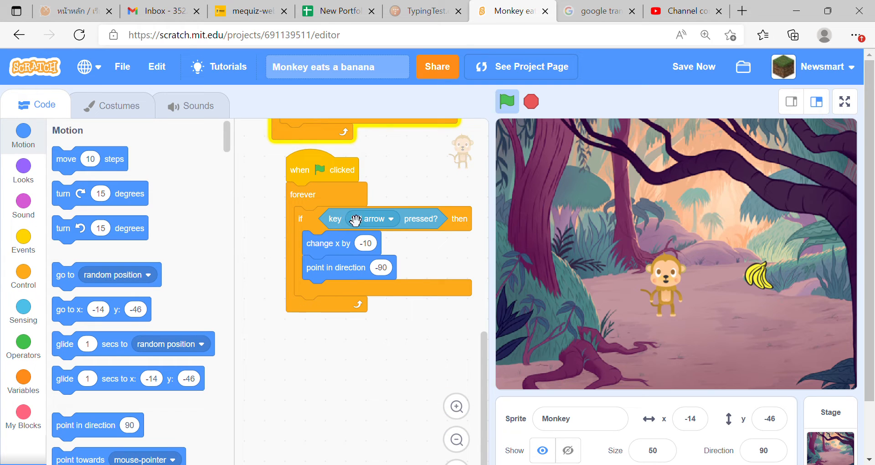
Step: Make the newest copy react to up arrow with change y by 10, removing the x blocks
left_click(375, 218)
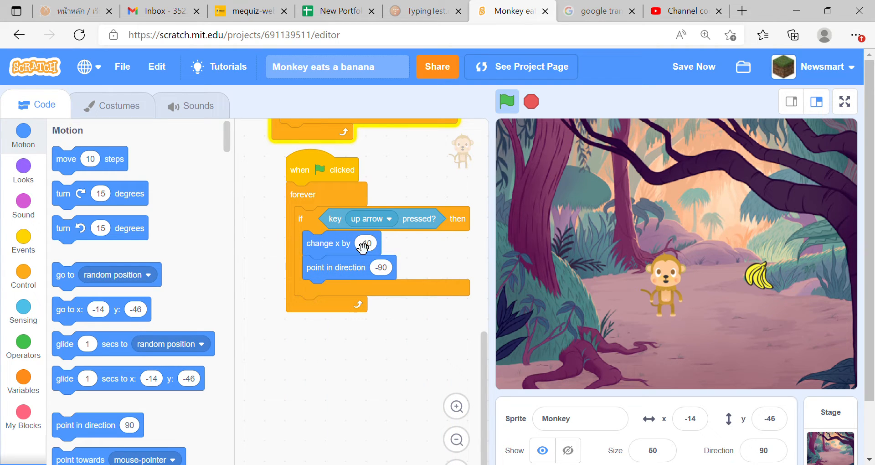
left_click_drag(337, 243, 335, 331)
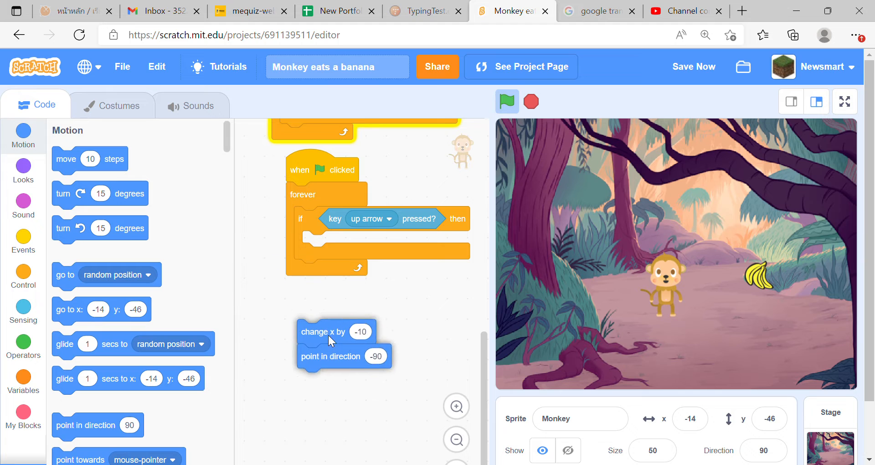
left_click_drag(330, 357, 320, 402)
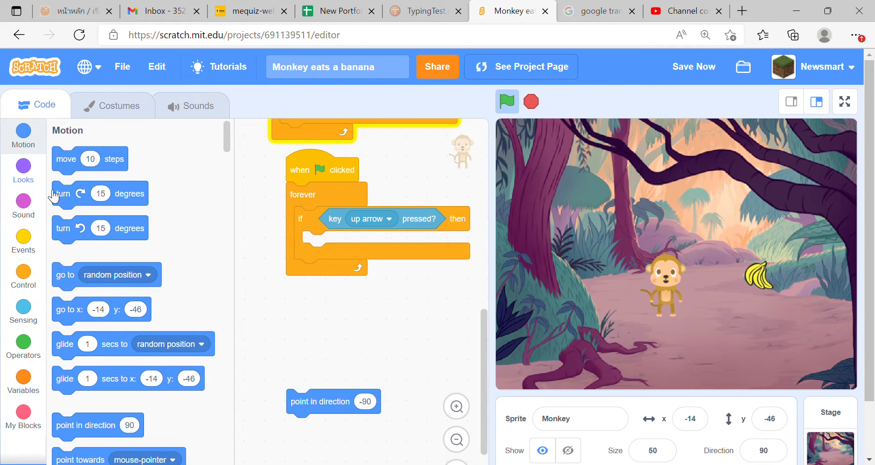
left_click_drag(333, 402, 346, 262)
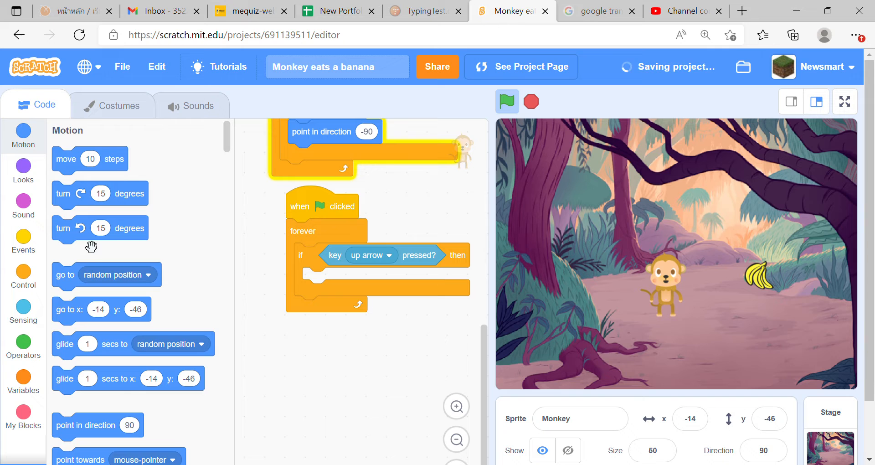
scroll("down", 3)
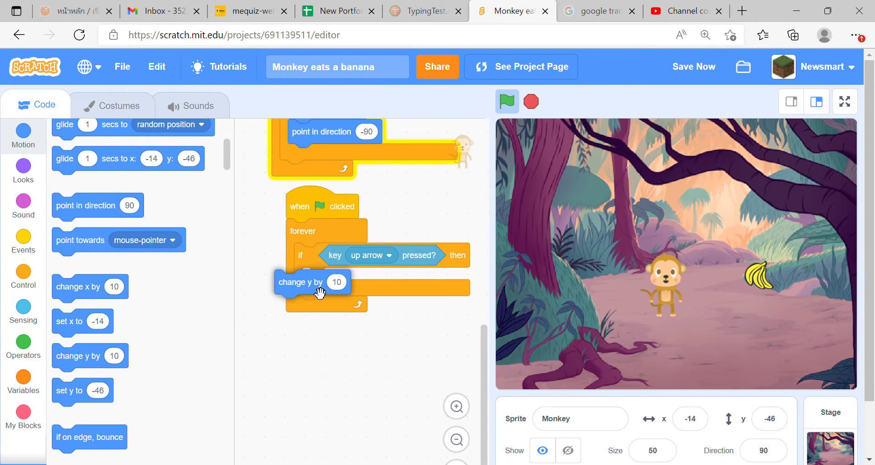
left_click_drag(300, 282, 328, 279)
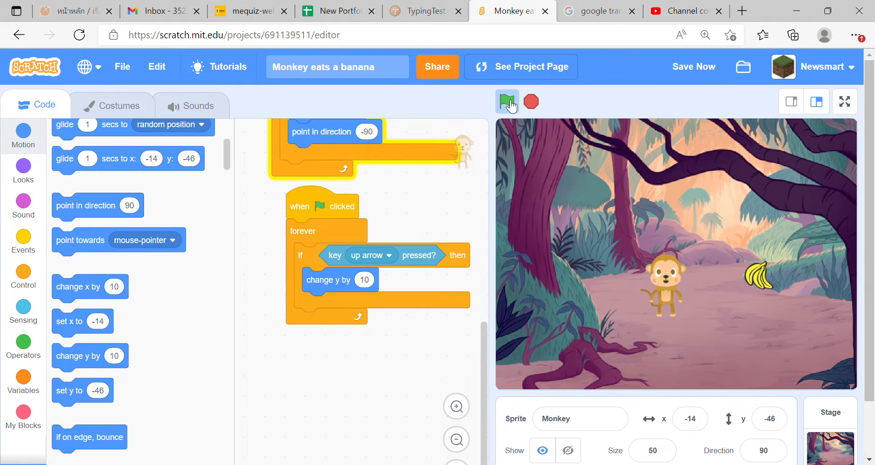
Step: Test moving up, then set the down-arrow copy to change y by -10
left_click(506, 102)
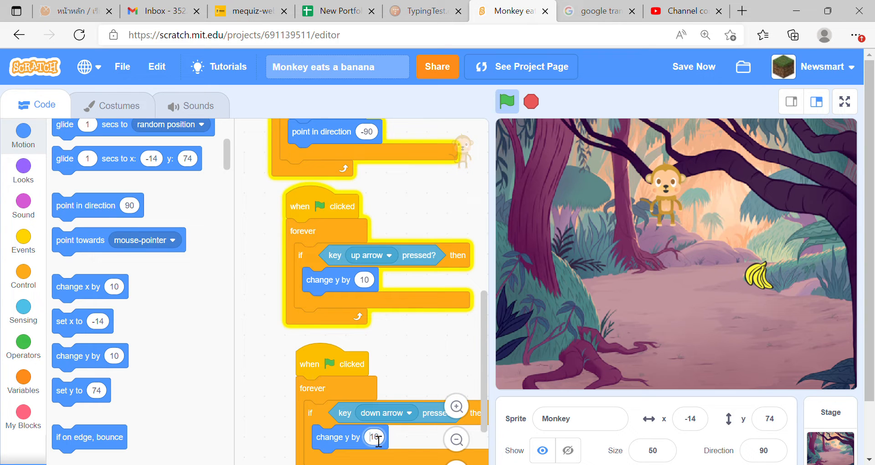
type("-10")
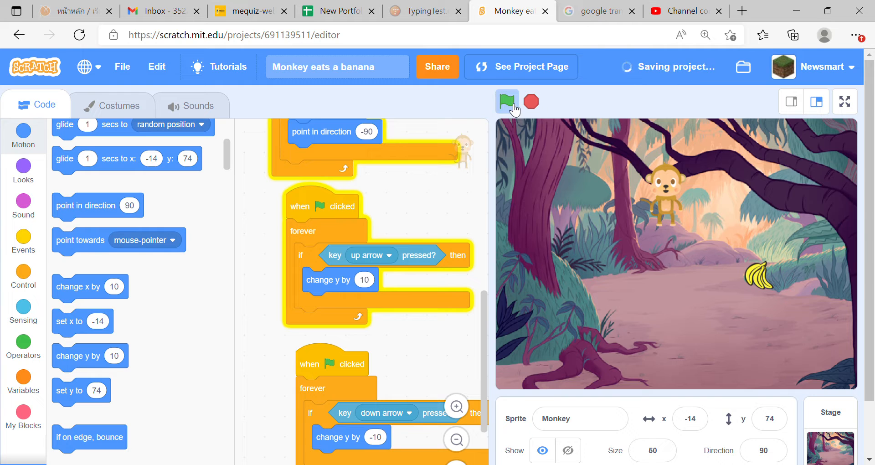
Step: Run and restart the game several times, moving the Monkey in all four directions
left_click(506, 102)
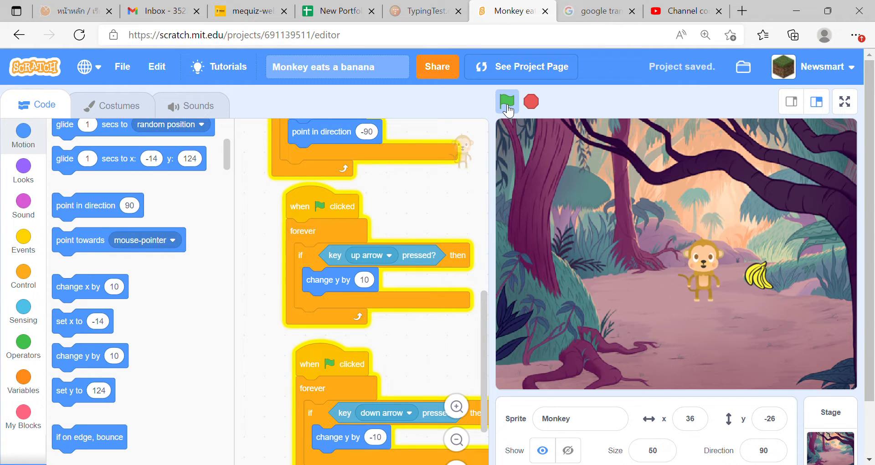
left_click(507, 101)
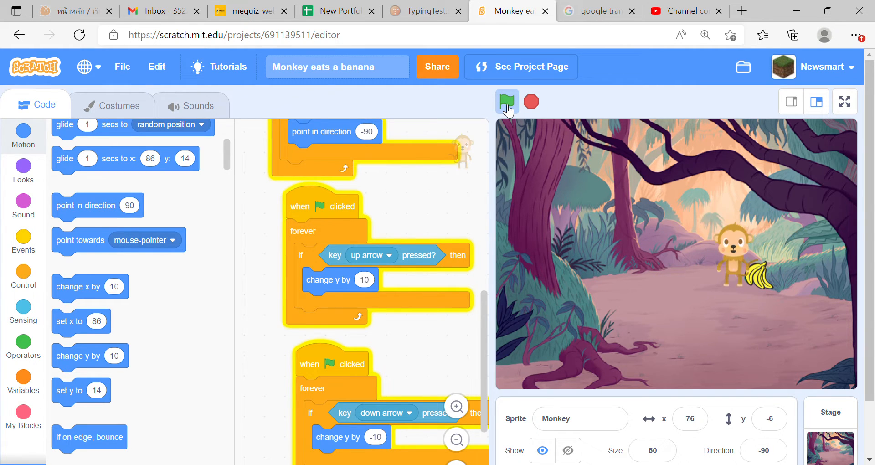
left_click(507, 101)
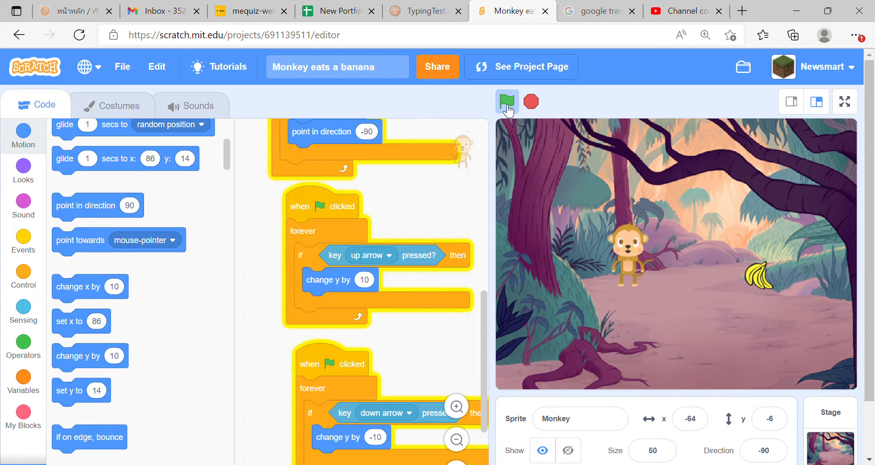
left_click(507, 101)
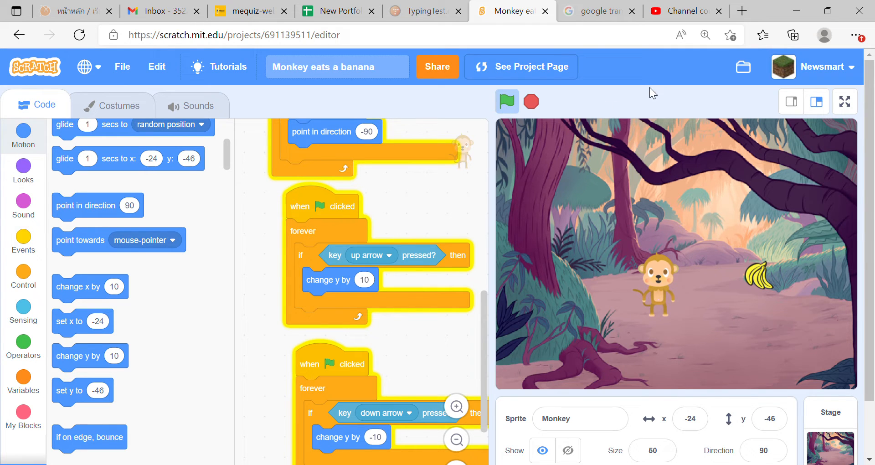
mouse_move(639, 145)
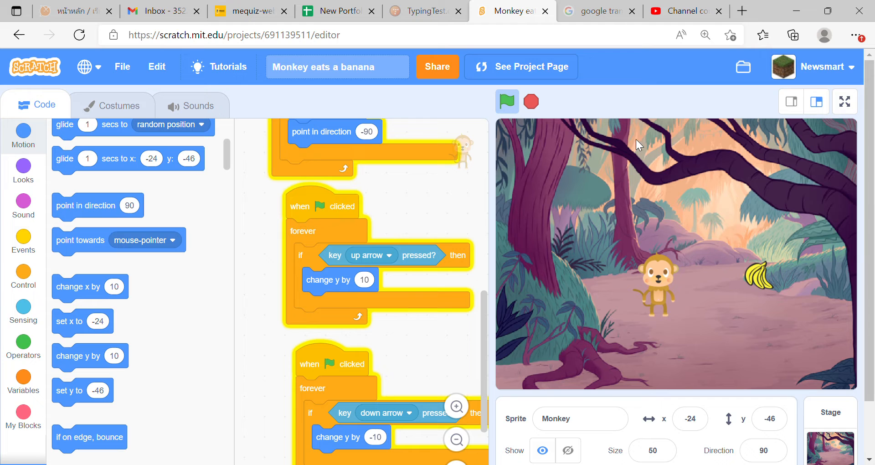
left_click(531, 102)
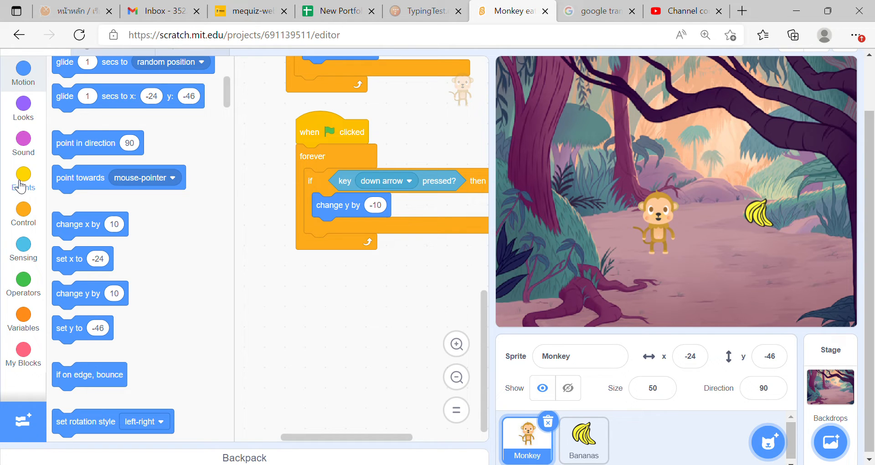
Step: Add a forever loop under the Monkey's new green-flag hat with an if checking 'touching Bananas?'
left_click(23, 179)
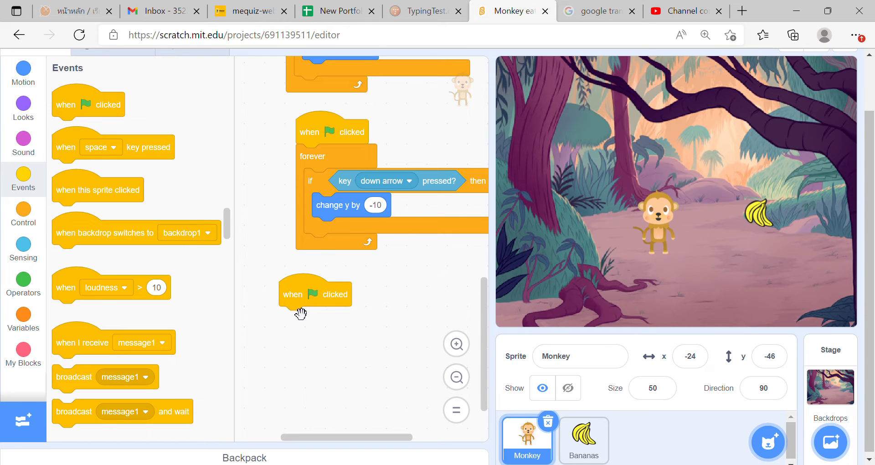
mouse_move(21, 218)
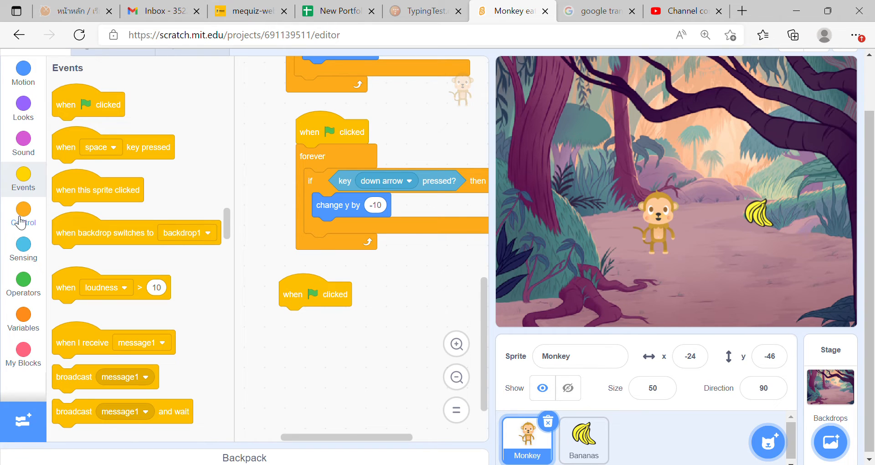
left_click(23, 214)
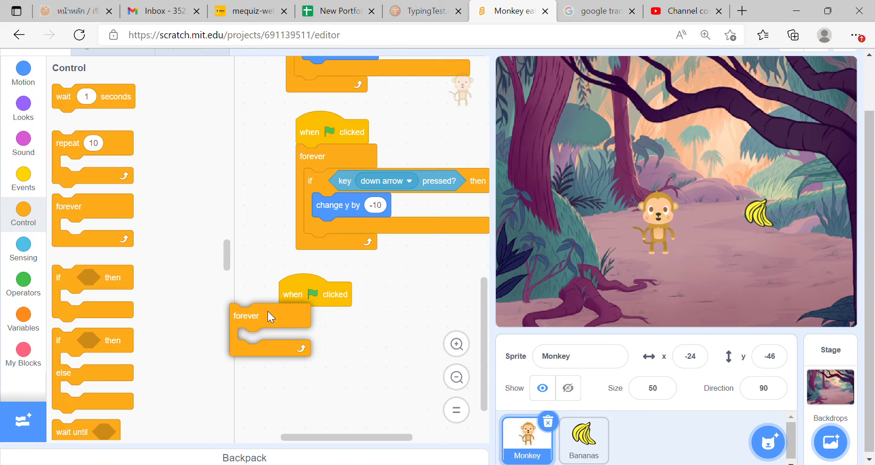
left_click(23, 247)
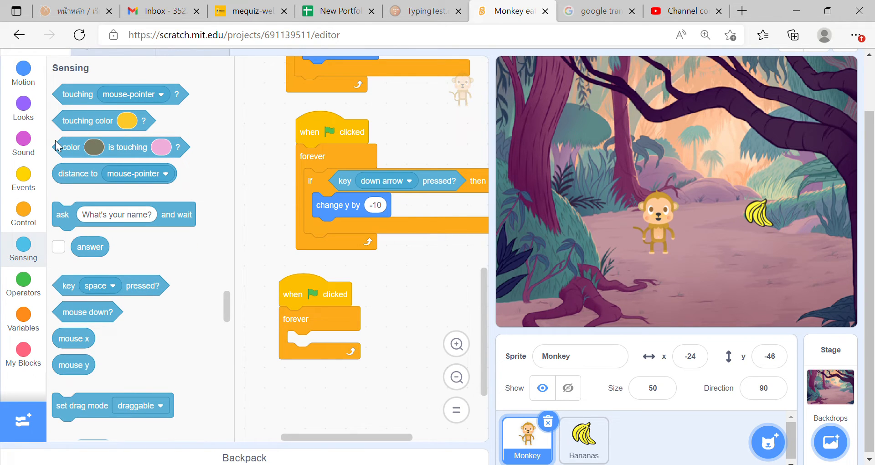
left_click(22, 215)
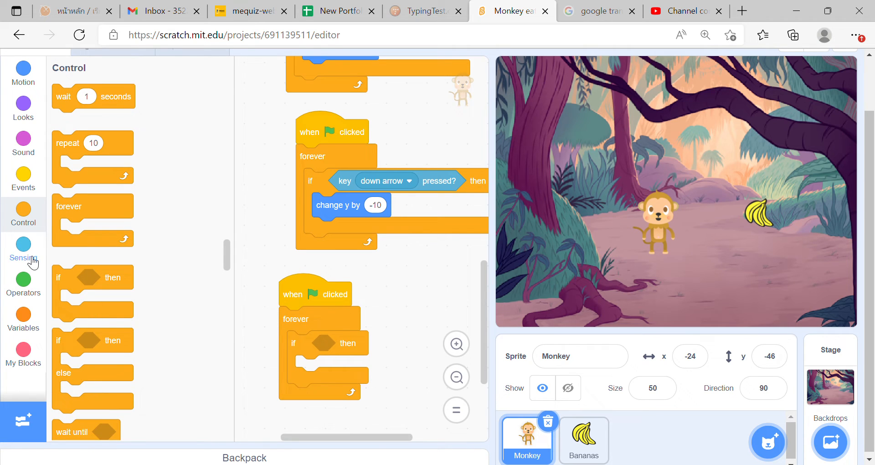
left_click(23, 249)
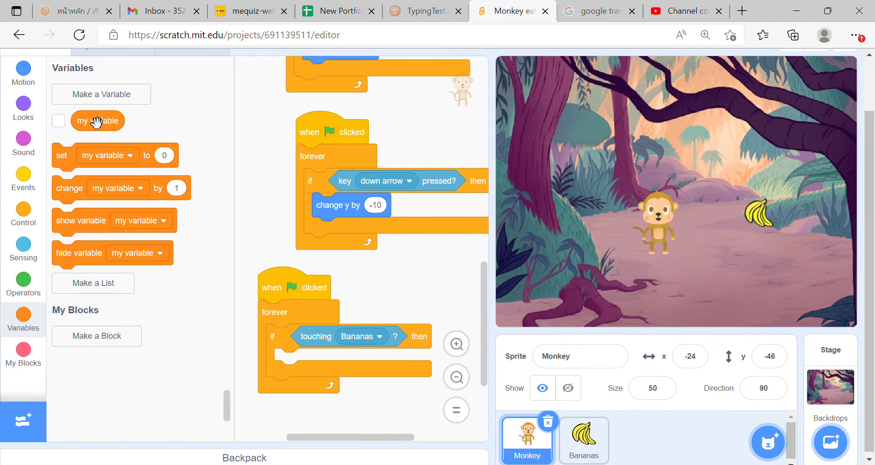
Step: Create a variable named Bananas for all sprites, showing 0 on the stage
left_click(101, 94)
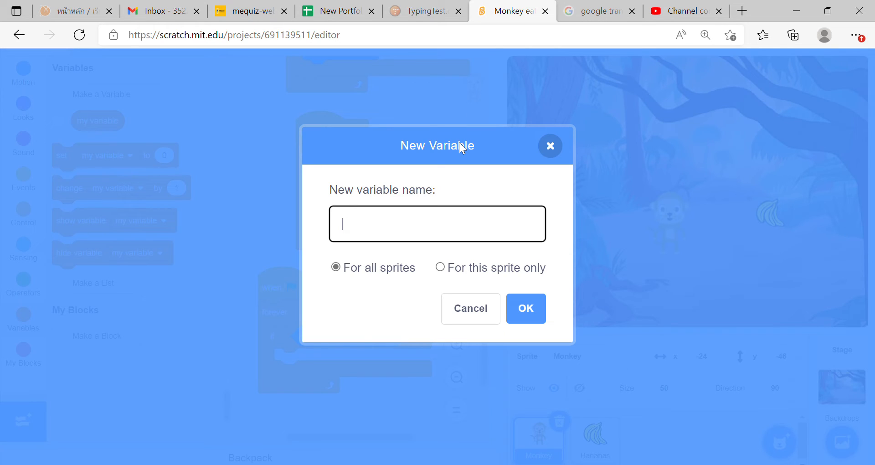
type("B")
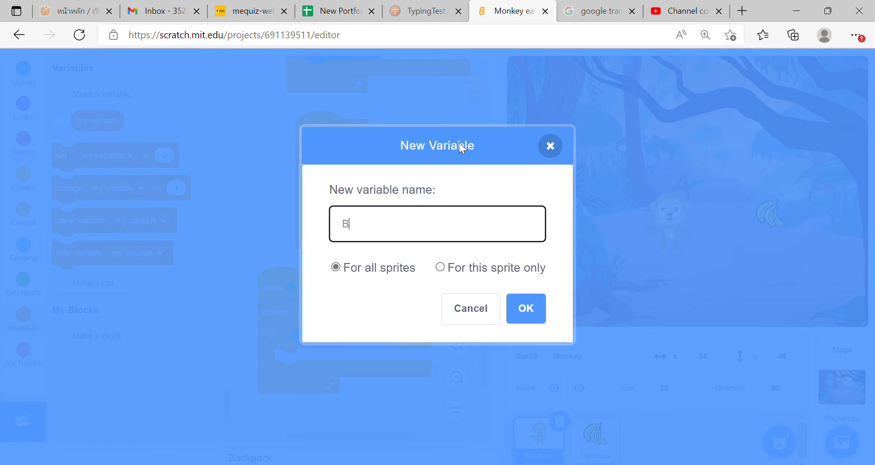
type("ananas")
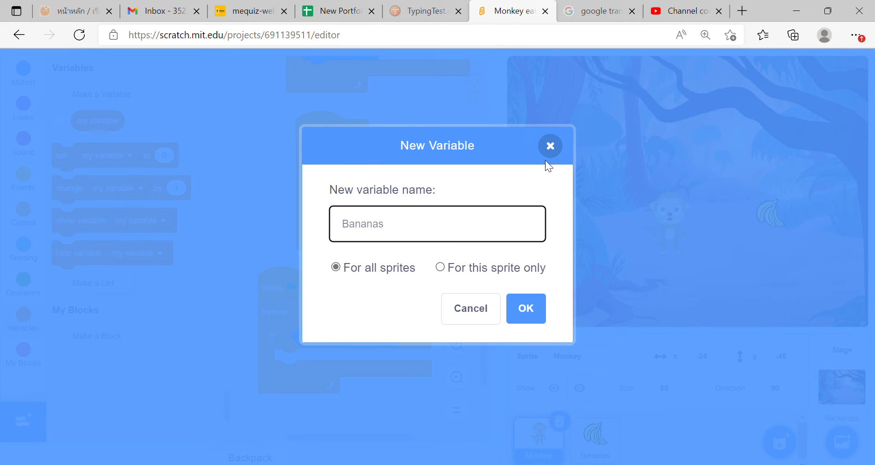
left_click(525, 309)
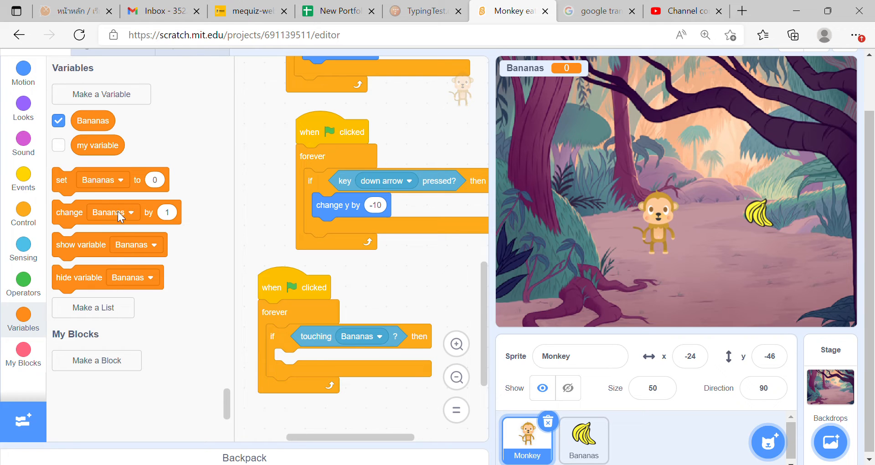
Step: Change Bananas by 1 inside the touching check and reset Bananas to 0 in a separate green-flag script
left_click_drag(116, 211, 308, 361)
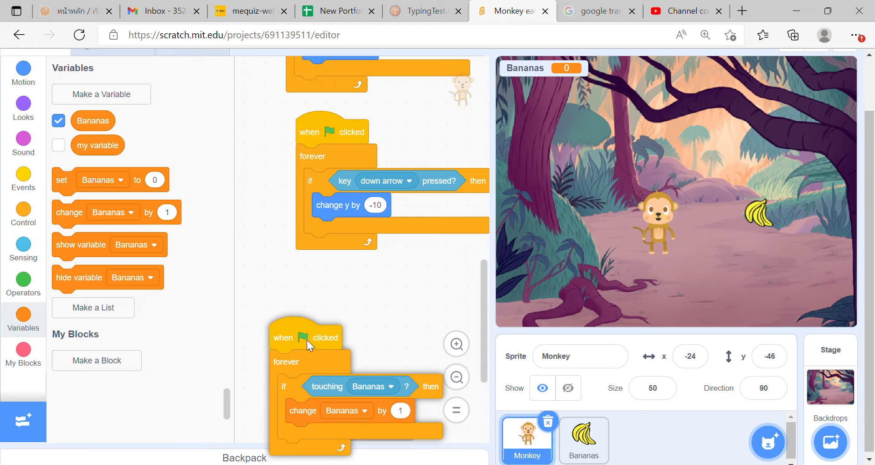
left_click(22, 178)
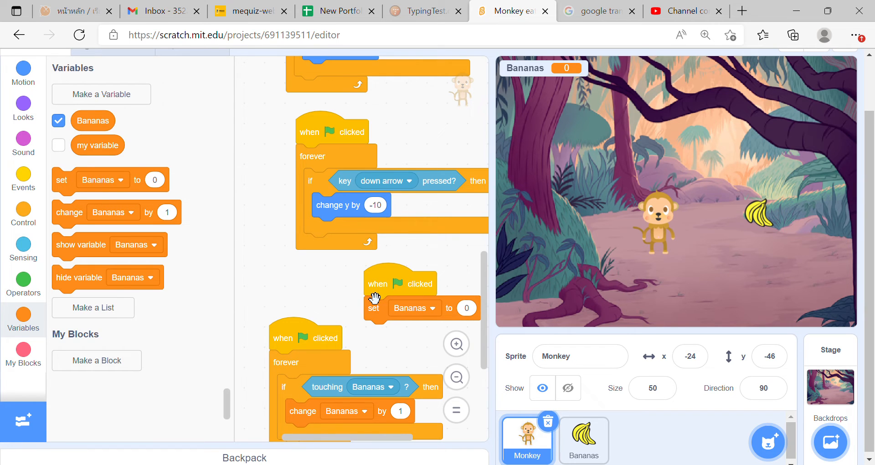
left_click(59, 121)
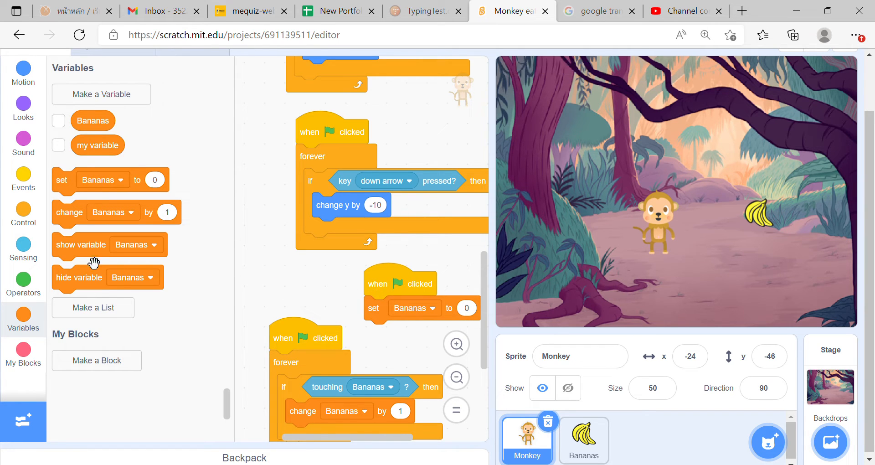
left_click(59, 233)
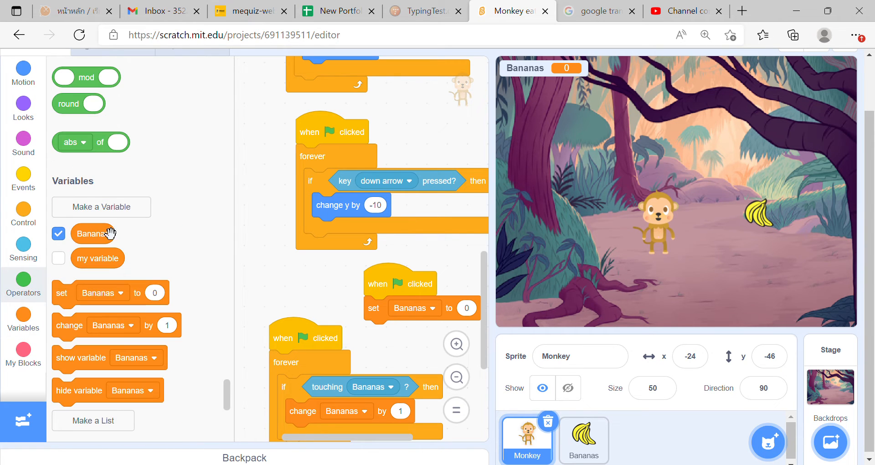
right_click(98, 258)
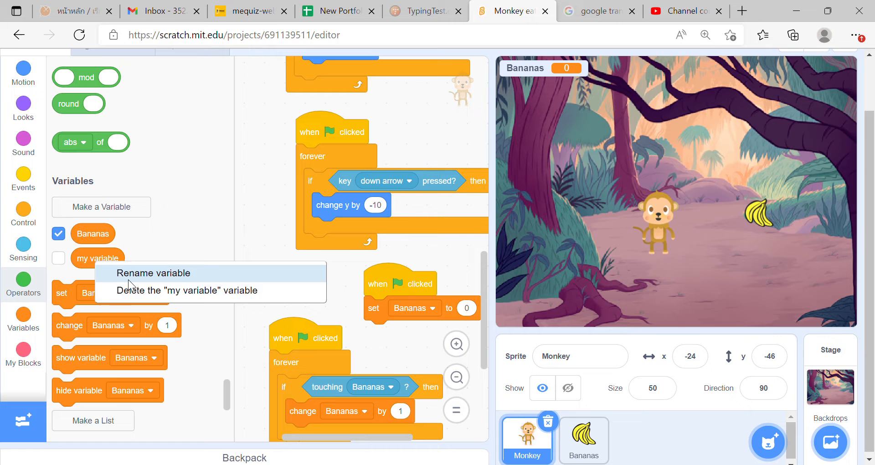
left_click(23, 284)
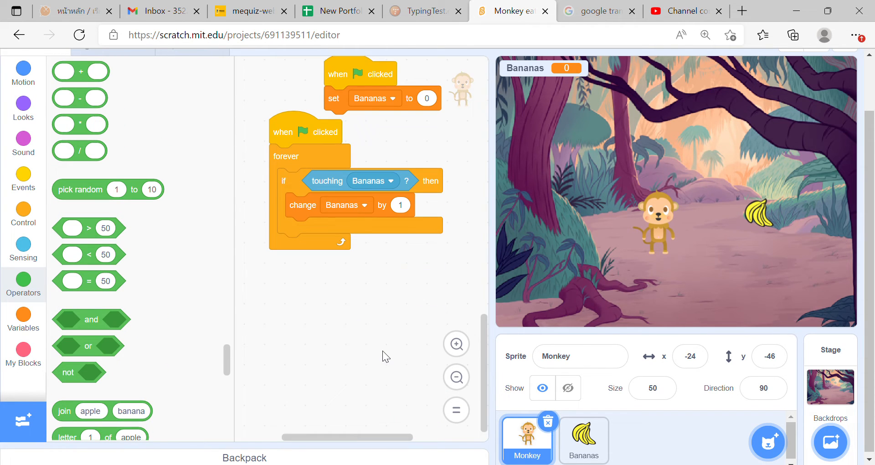
mouse_move(595, 275)
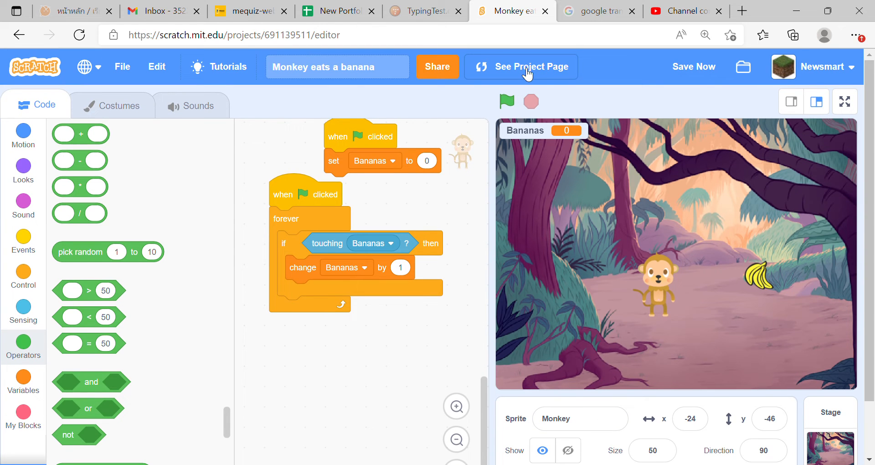
Step: Run the game so the Bananas counter climbs while touching, and save the project
left_click(506, 101)
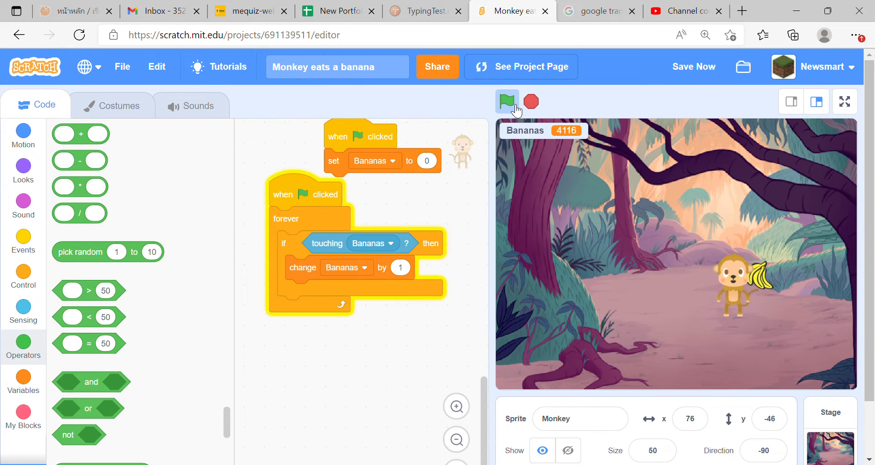
left_click(506, 101)
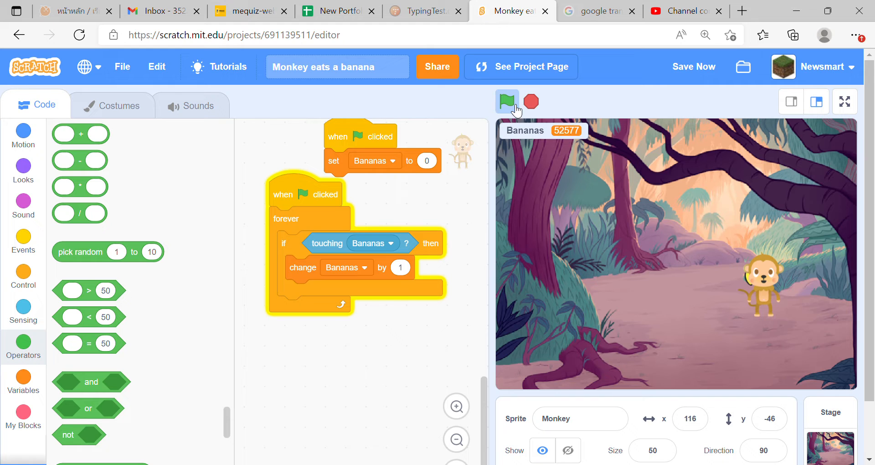
left_click(693, 67)
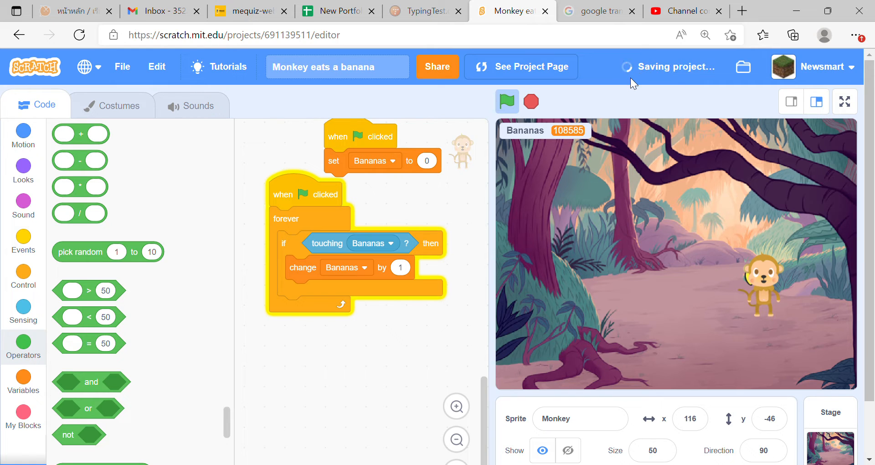
left_click(506, 101)
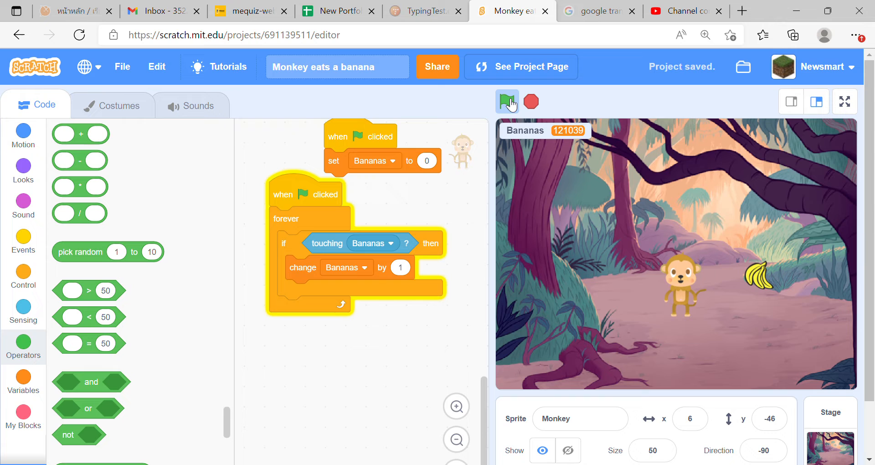
left_click(507, 101)
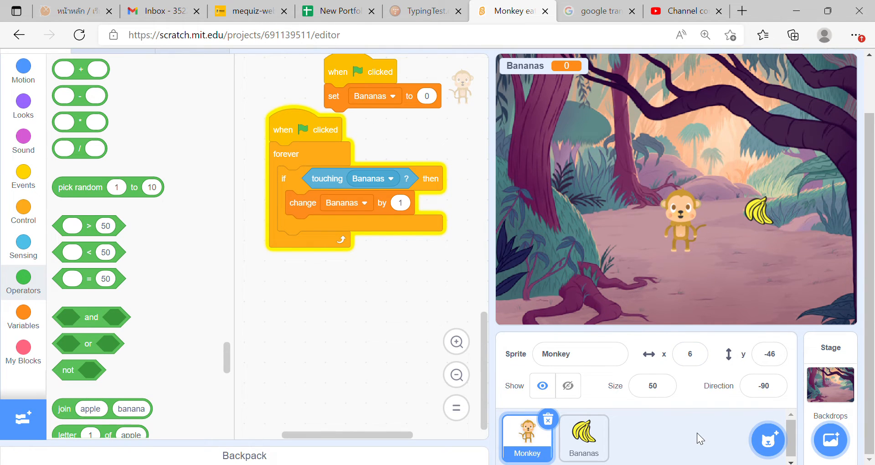
mouse_move(250, 192)
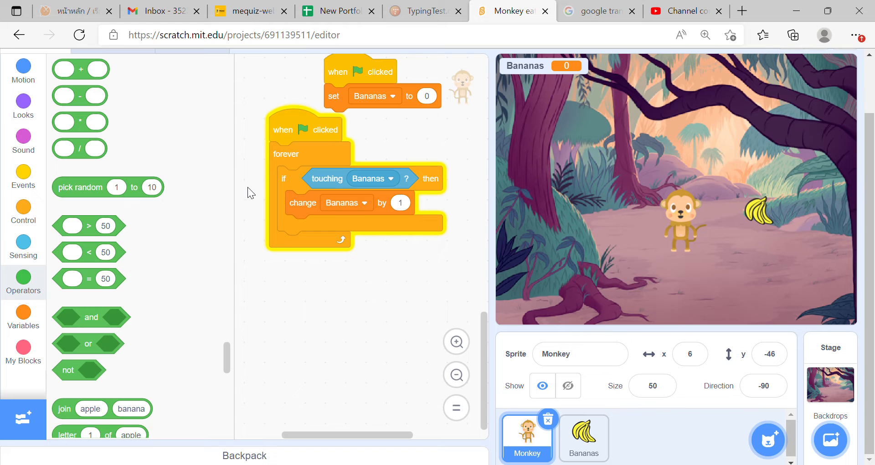
mouse_move(183, 223)
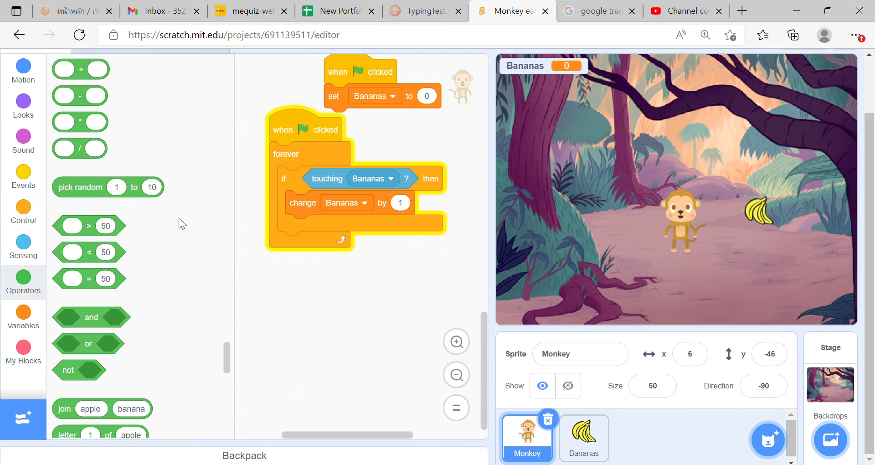
left_click(22, 213)
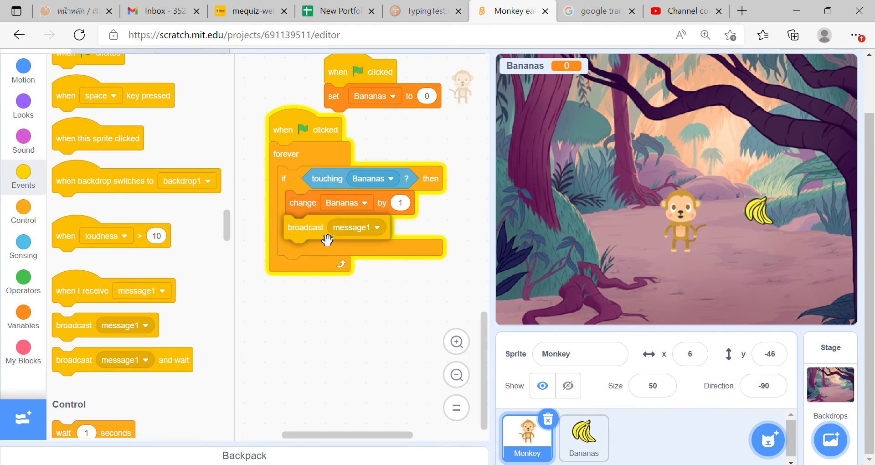
Step: Broadcast a new message 'move' after each point, then switch to the Bananas sprite
left_click(388, 227)
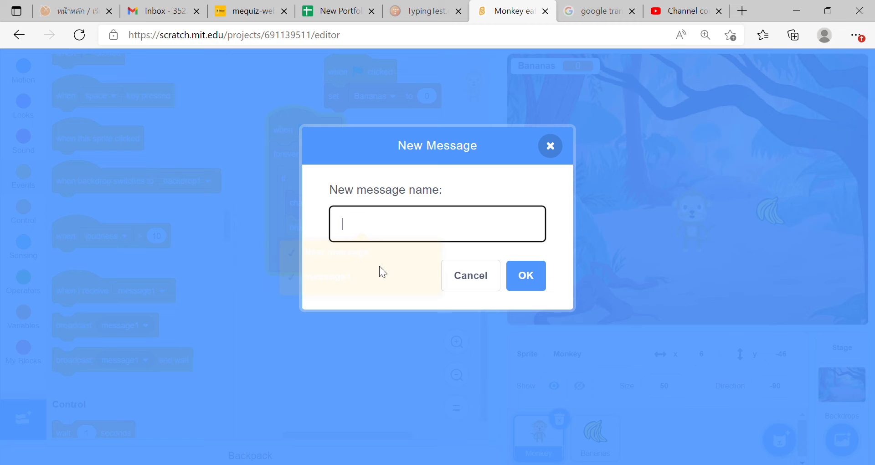
type("mov")
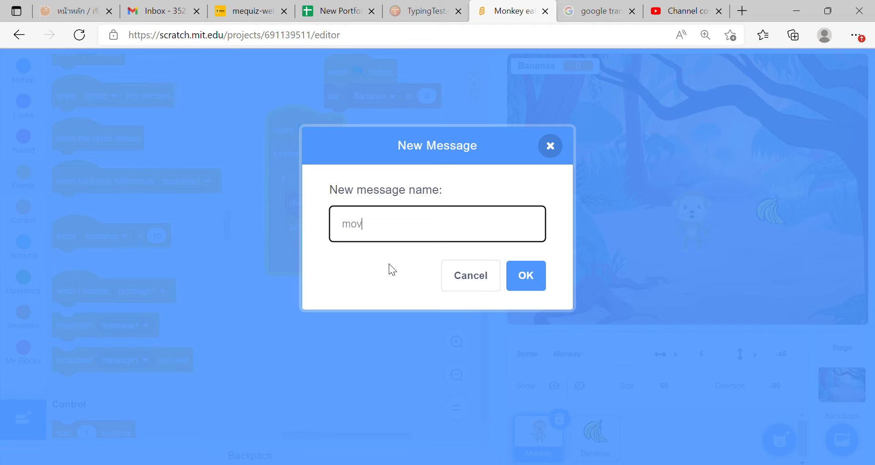
left_click(525, 275)
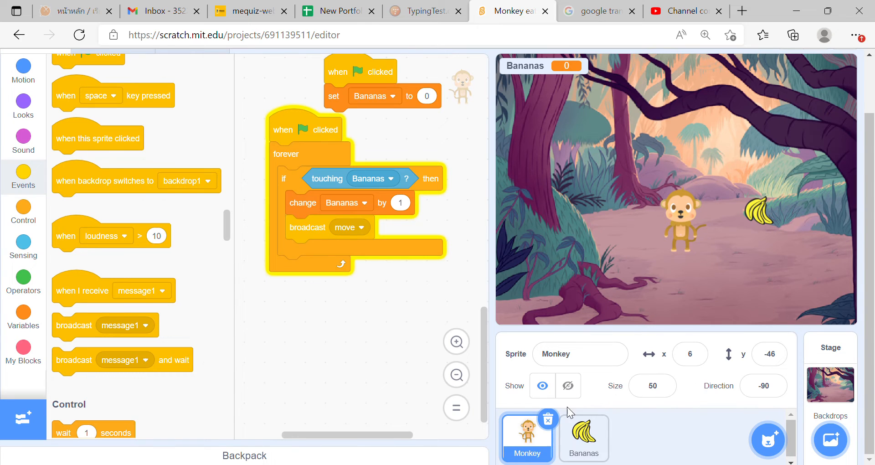
left_click(584, 439)
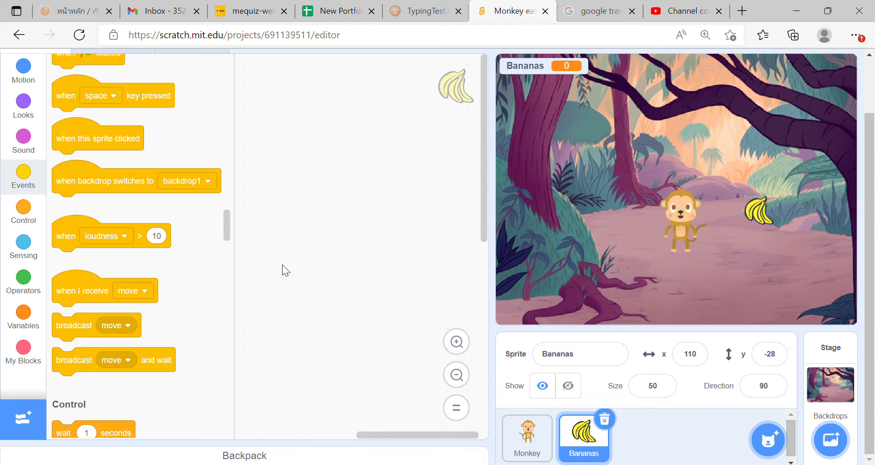
Step: Make the Bananas sprite go to a random position on green flag
left_click(23, 210)
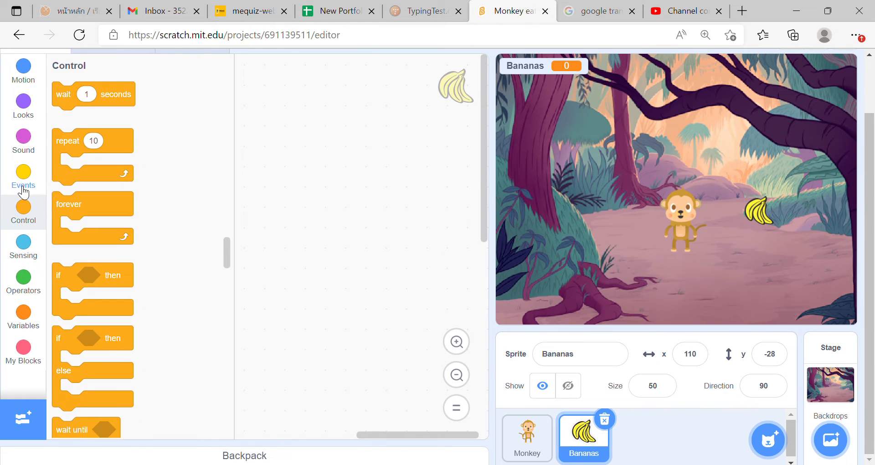
left_click(23, 178)
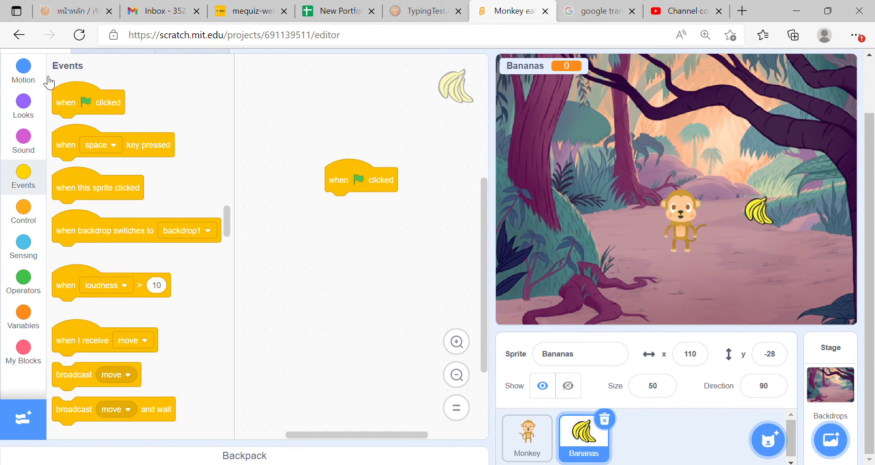
left_click(23, 71)
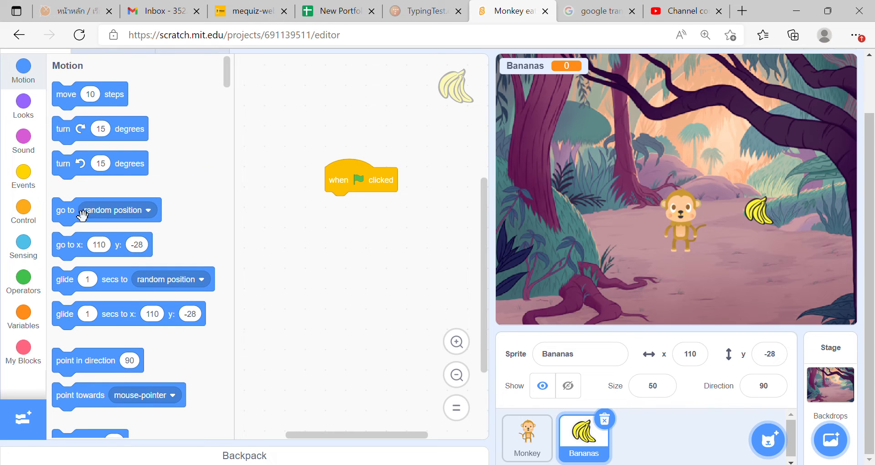
left_click_drag(83, 210, 334, 173)
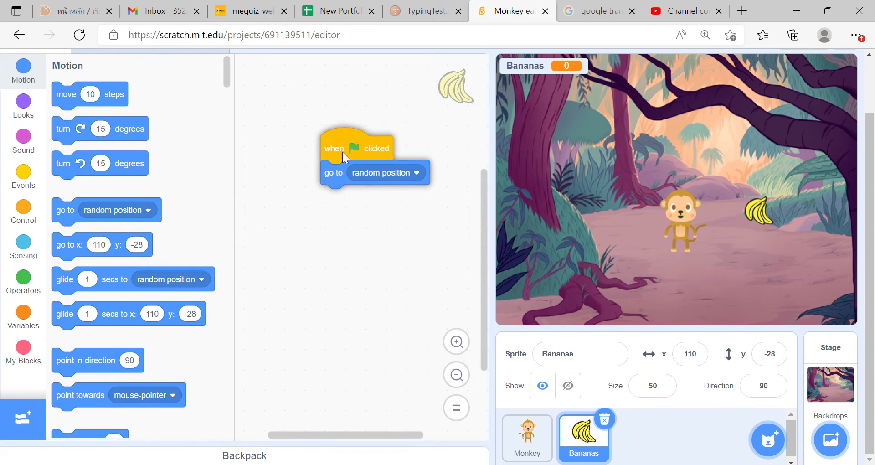
Step: Add a 'when I receive move' script that sends Bananas to a random position, then view full screen
left_click(22, 176)
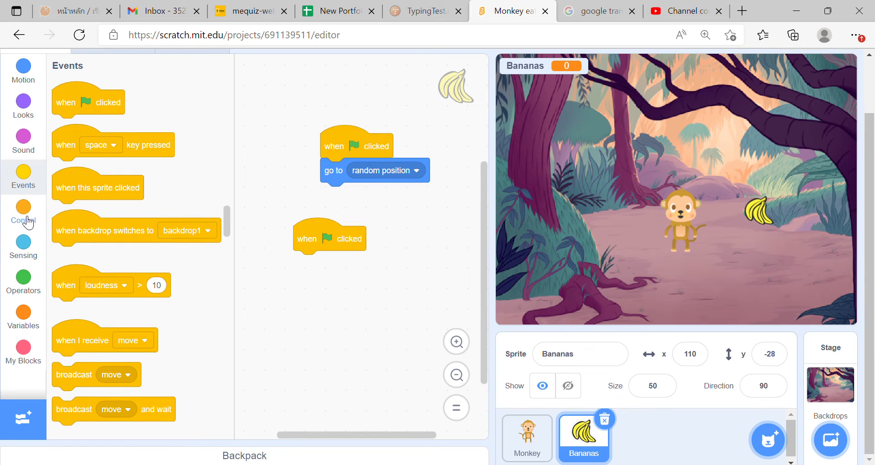
left_click(23, 213)
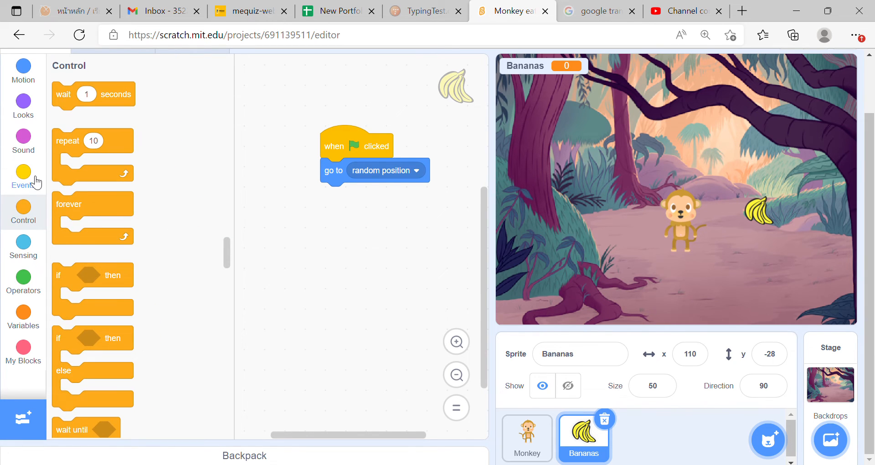
left_click(23, 170)
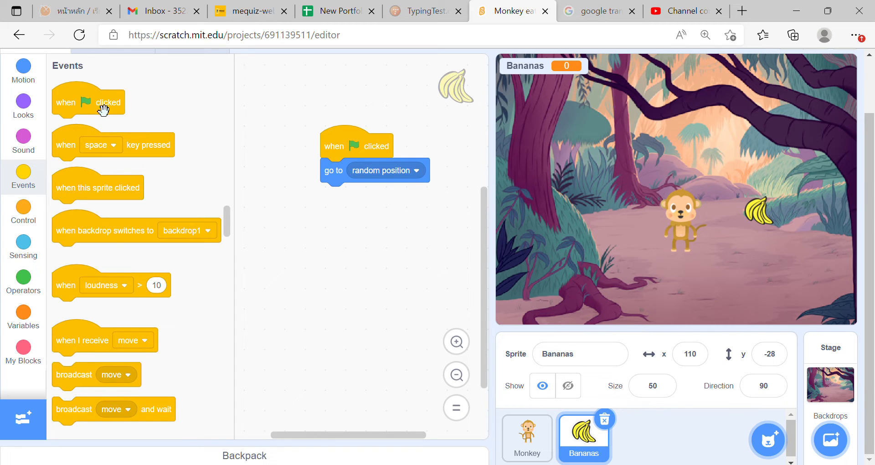
left_click_drag(82, 340, 336, 252)
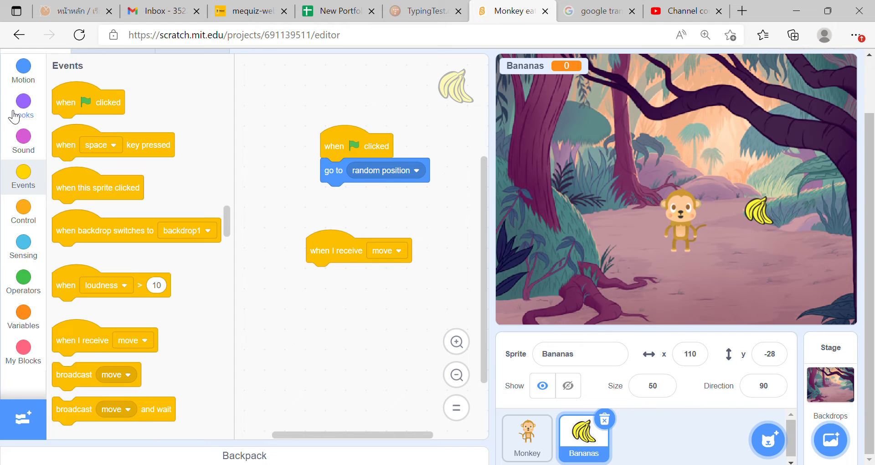
left_click(22, 71)
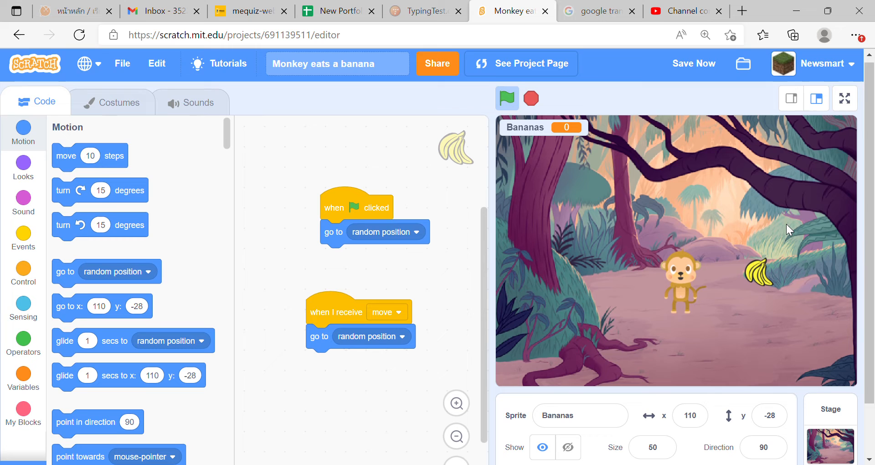
left_click(693, 63)
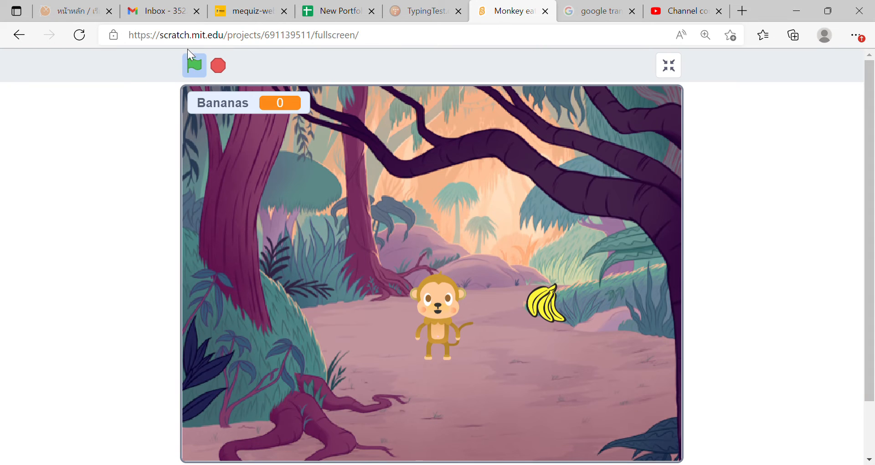
Step: Play the game full screen until Bananas reaches 8, then return to the editor
left_click(193, 66)
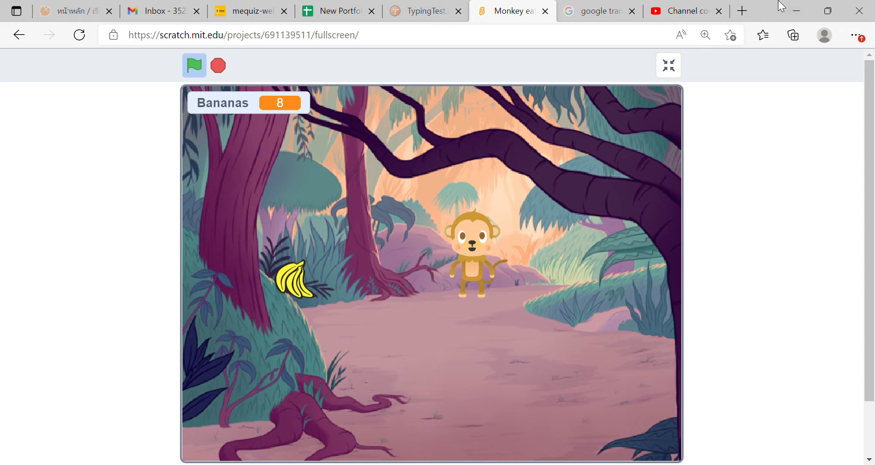
left_click(669, 64)
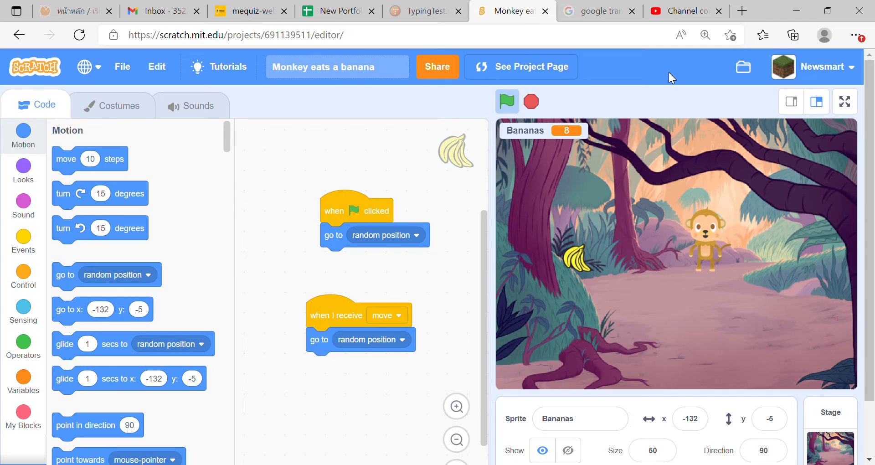
mouse_move(589, 198)
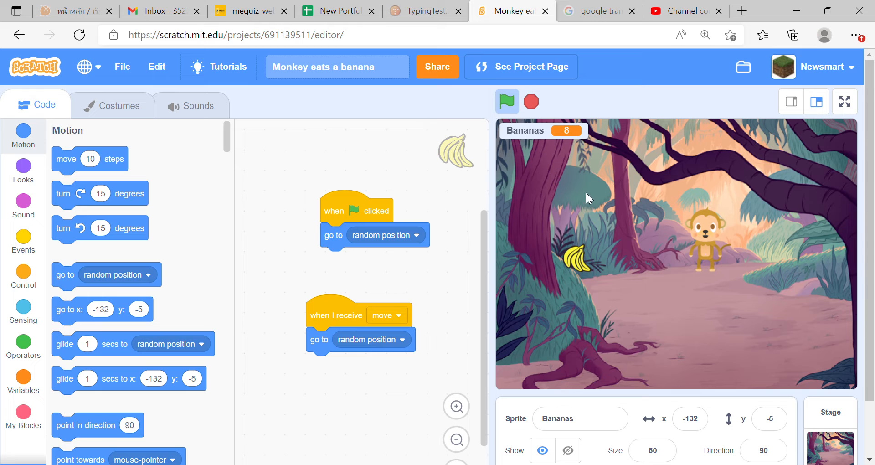
Step: Create a variable named time for all sprites, showing 0 on the stage
left_click(23, 277)
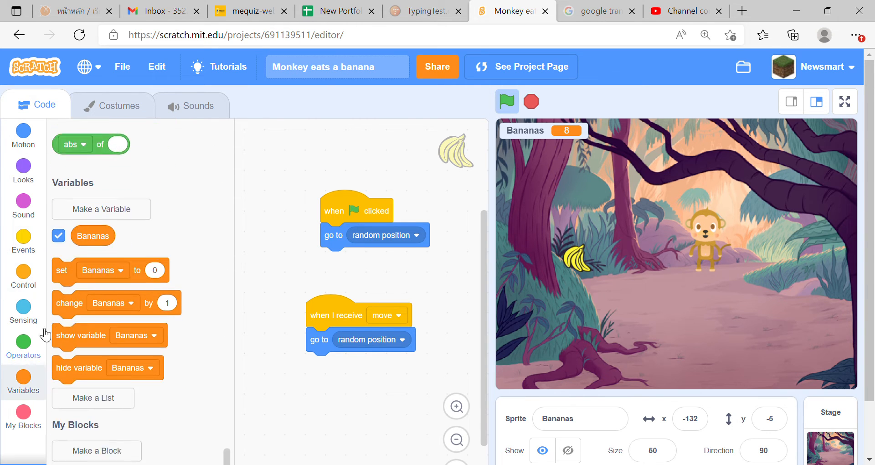
left_click(102, 210)
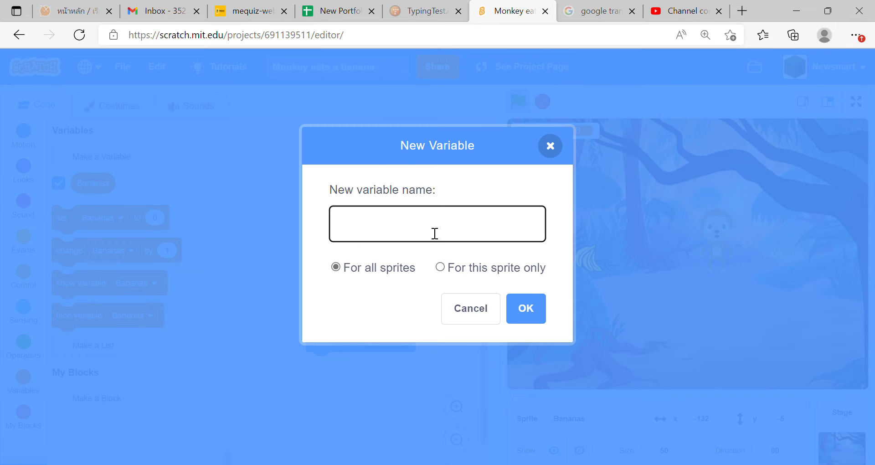
type("ti")
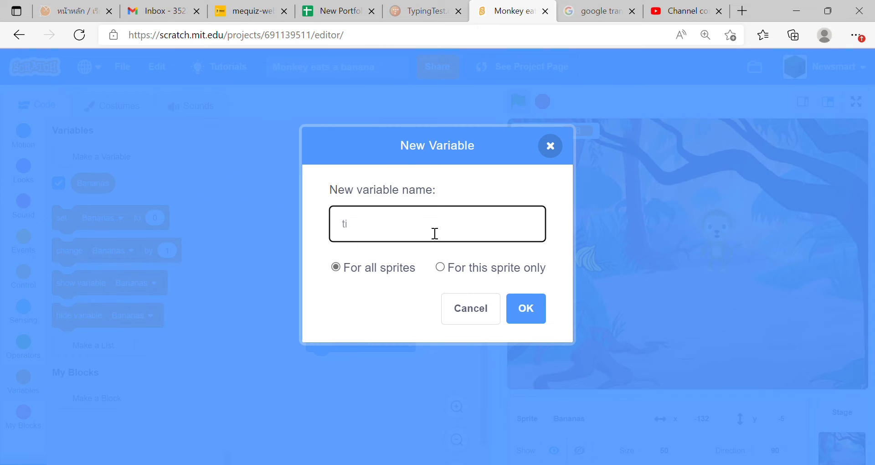
left_click(525, 310)
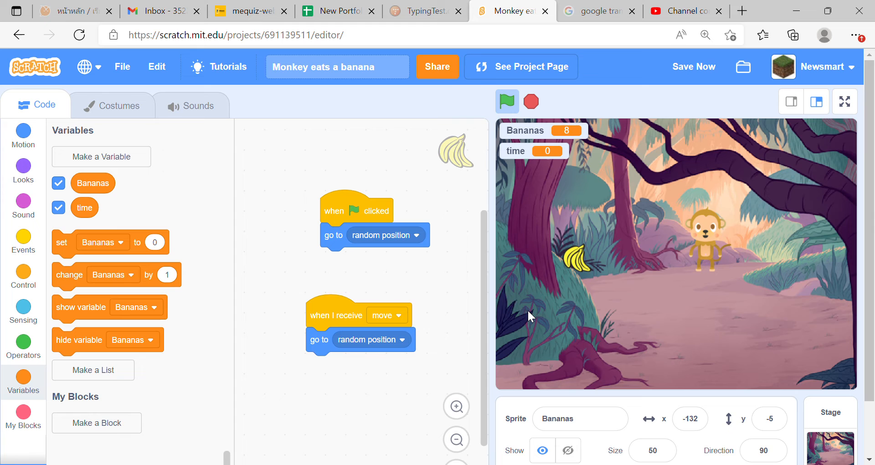
mouse_move(71, 183)
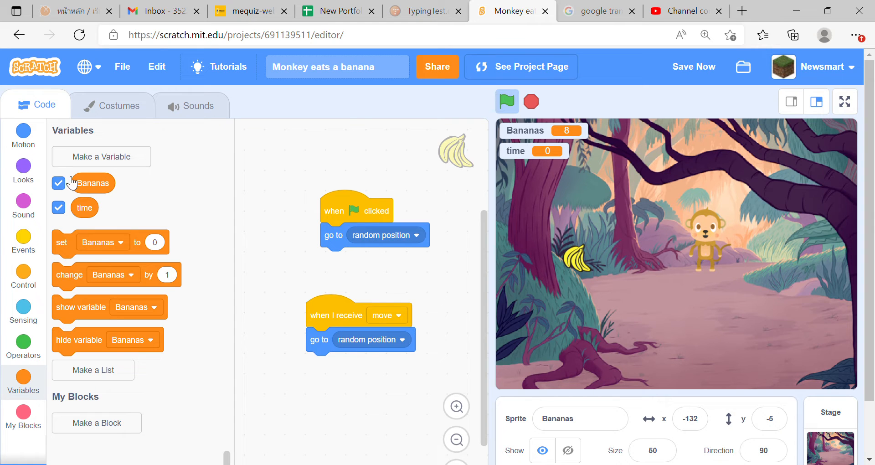
left_click(23, 241)
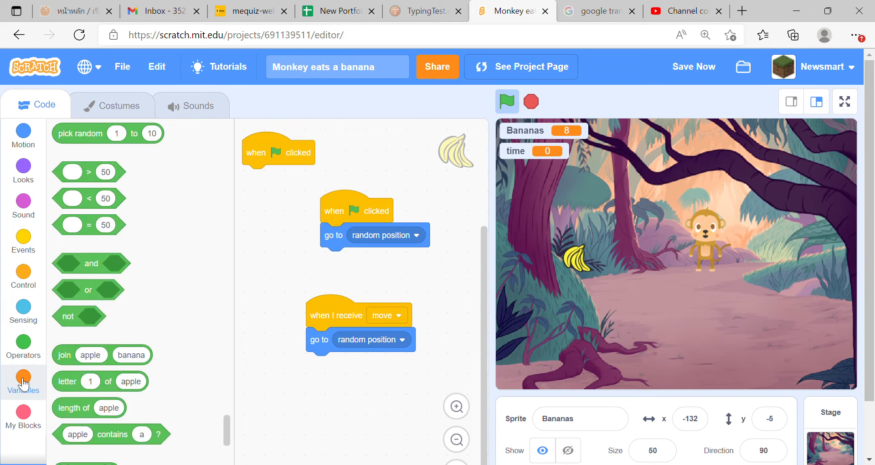
Step: Give the Bananas sprite a green-flag script that sets time to 60
left_click(23, 382)
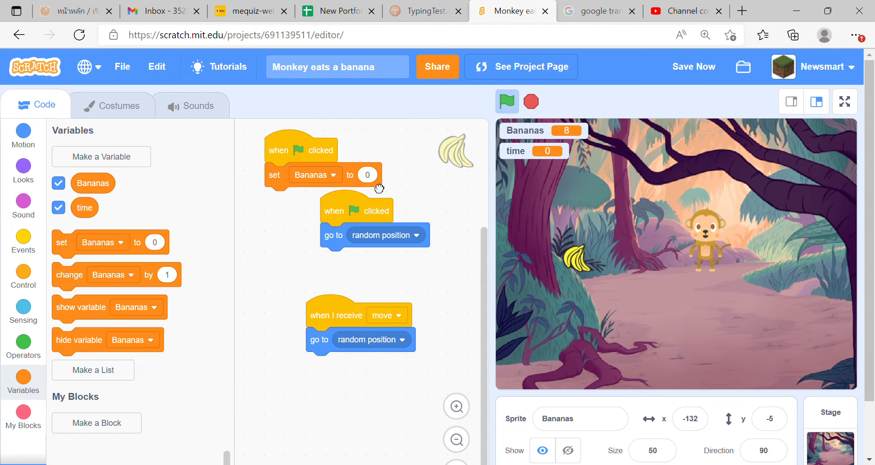
left_click(366, 175)
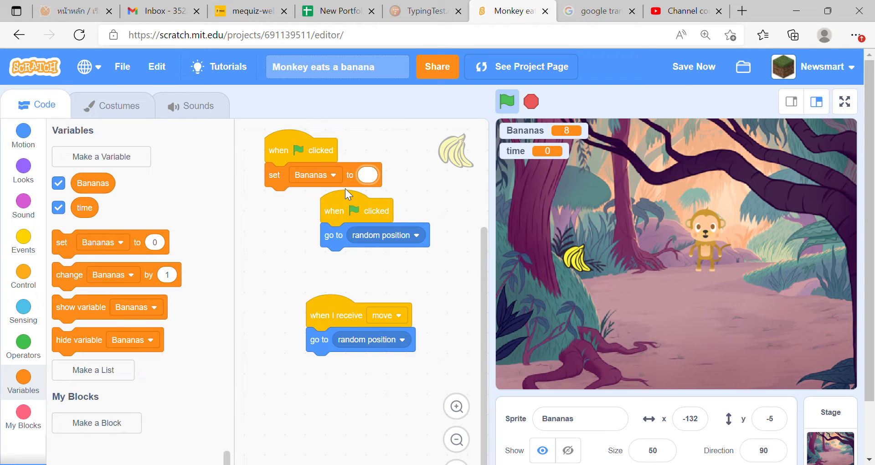
type("60")
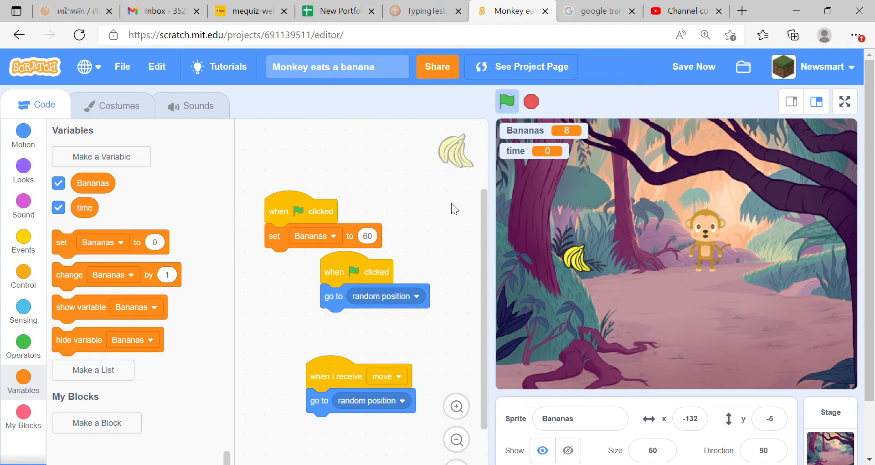
mouse_move(344, 220)
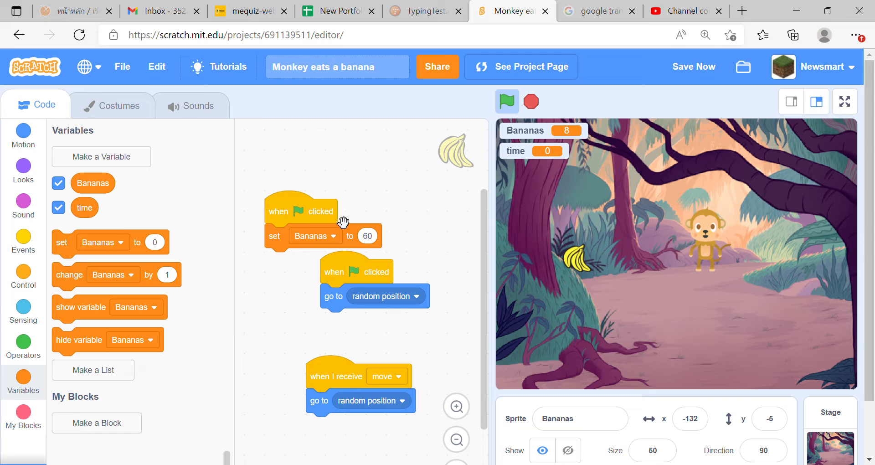
left_click_drag(302, 211, 309, 150)
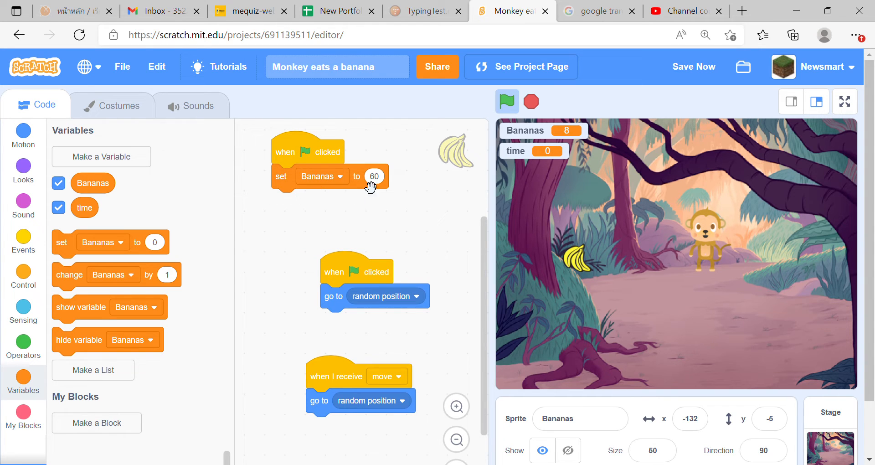
mouse_move(265, 266)
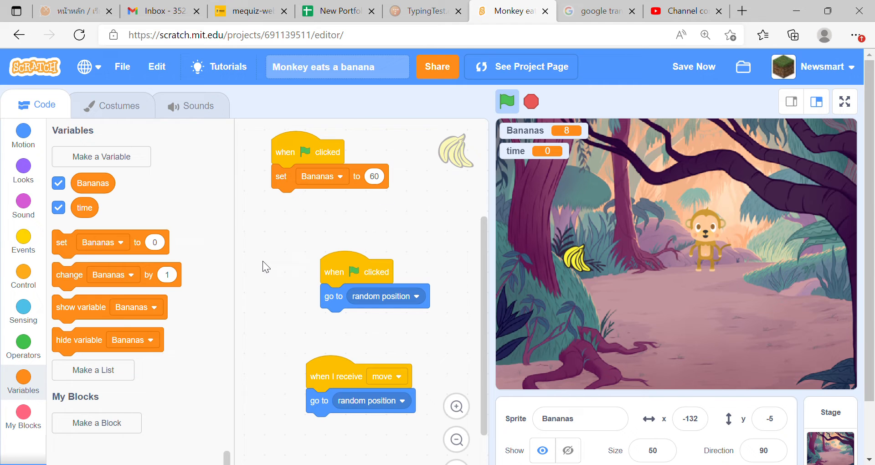
left_click(320, 176)
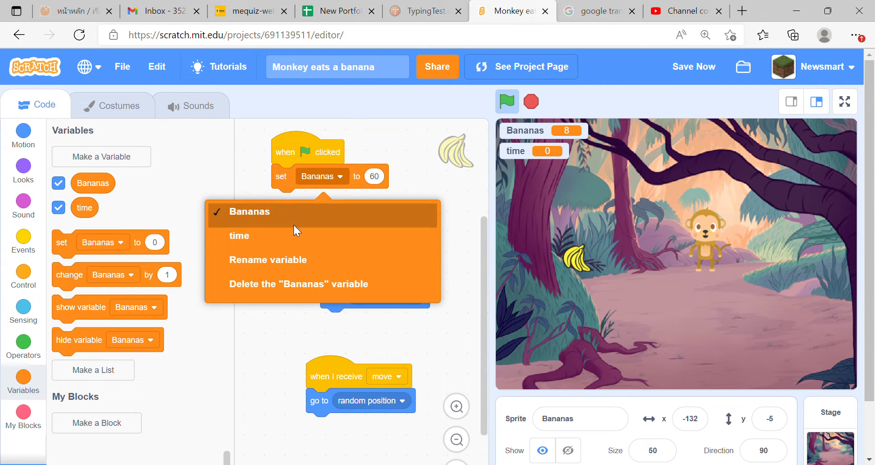
left_click(239, 235)
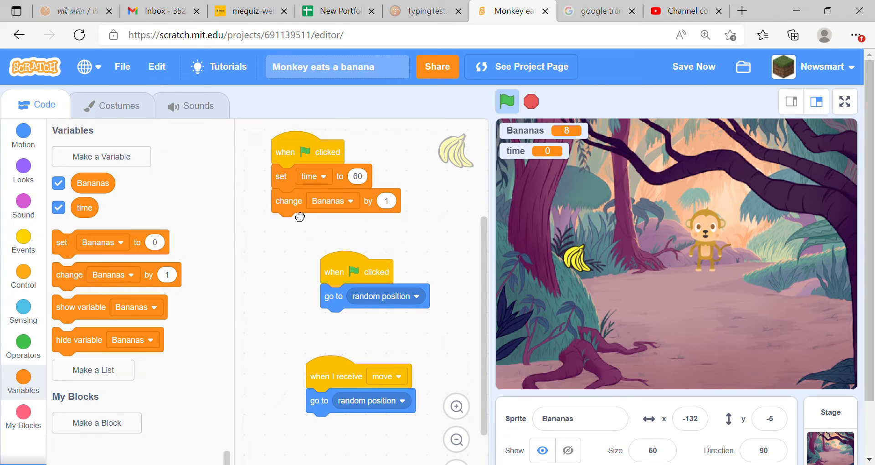
Step: Pull the change Bananas by 1 block loose from that script, leaving it beside it
left_click_drag(289, 200, 289, 231)
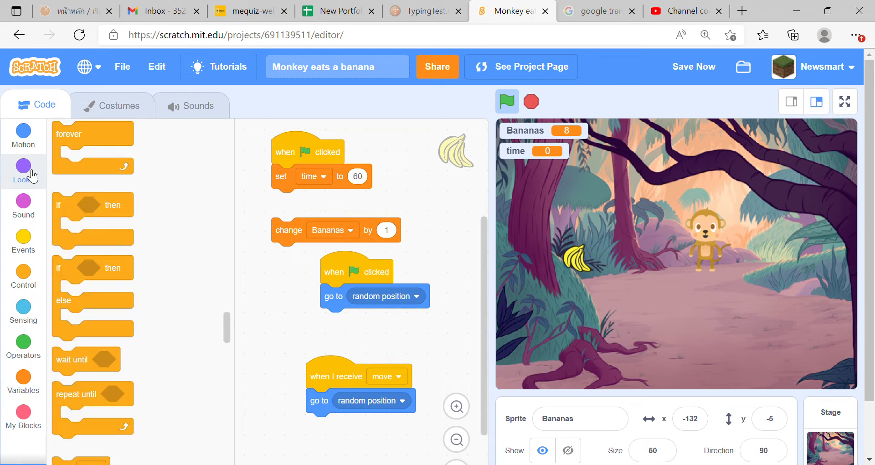
left_click(22, 241)
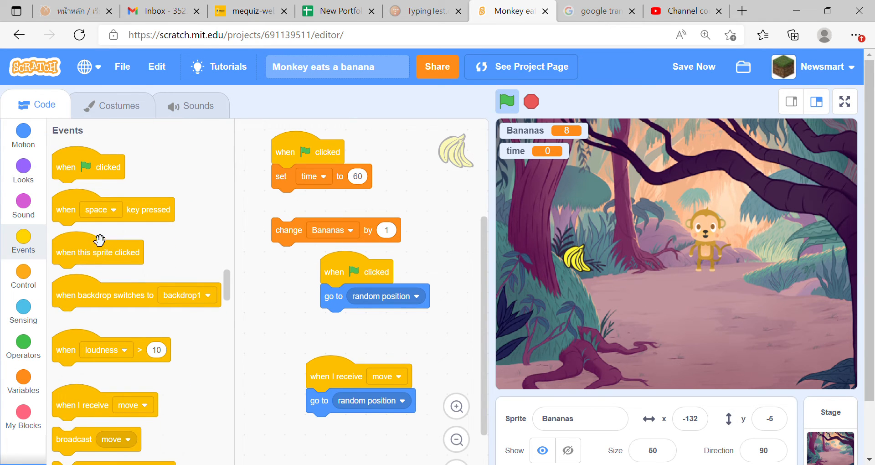
left_click(23, 277)
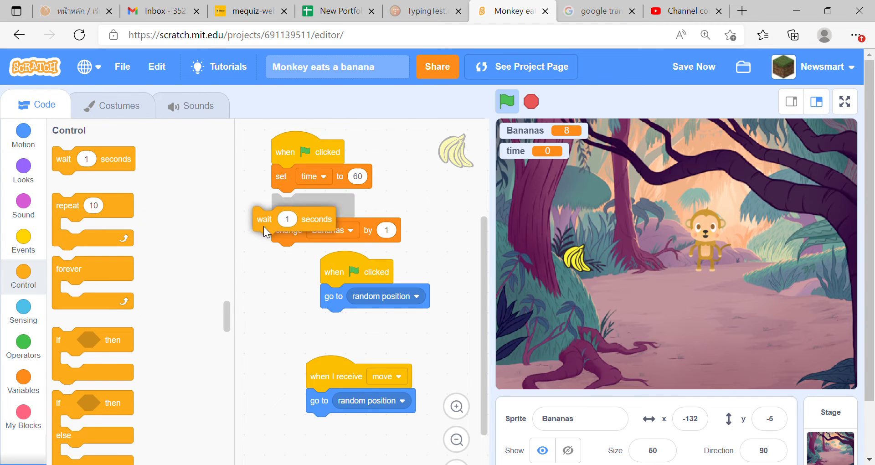
Step: Build a green-flag script that waits 1 second then changes Bananas by 1, and test-run it
left_click_drag(290, 219, 304, 385)
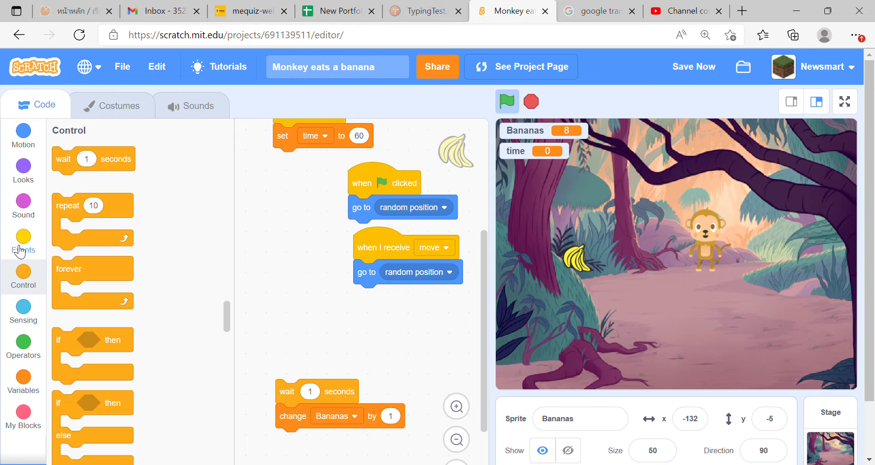
left_click(23, 242)
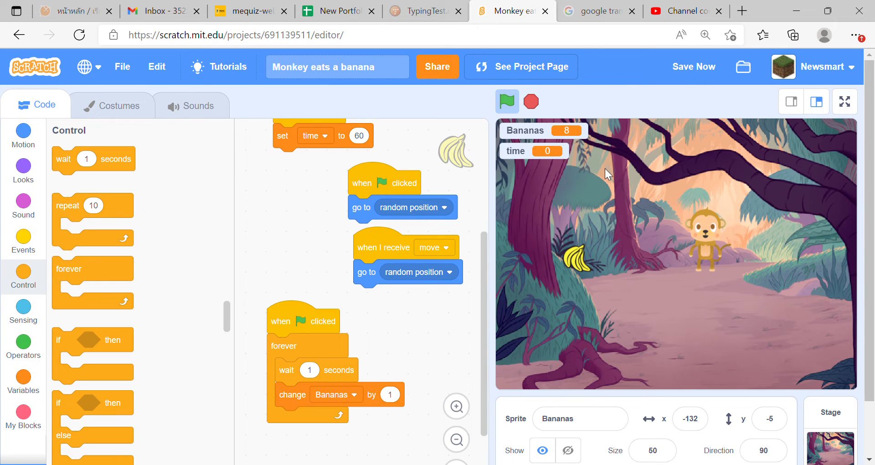
mouse_move(518, 111)
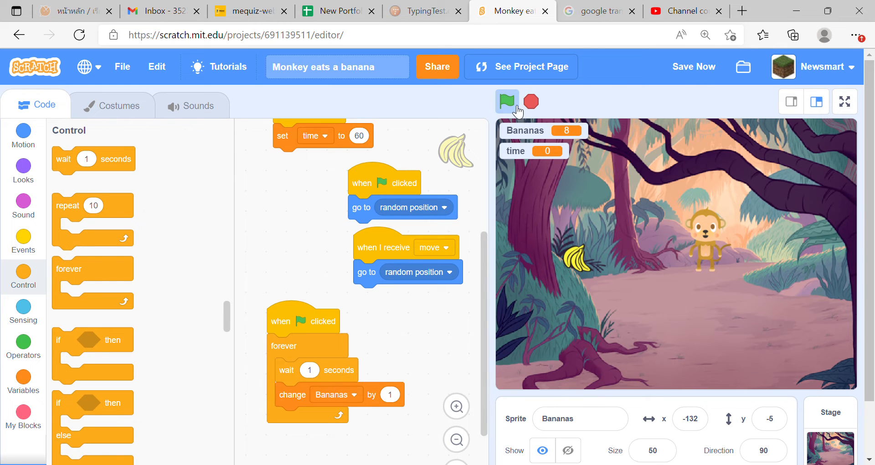
left_click(506, 102)
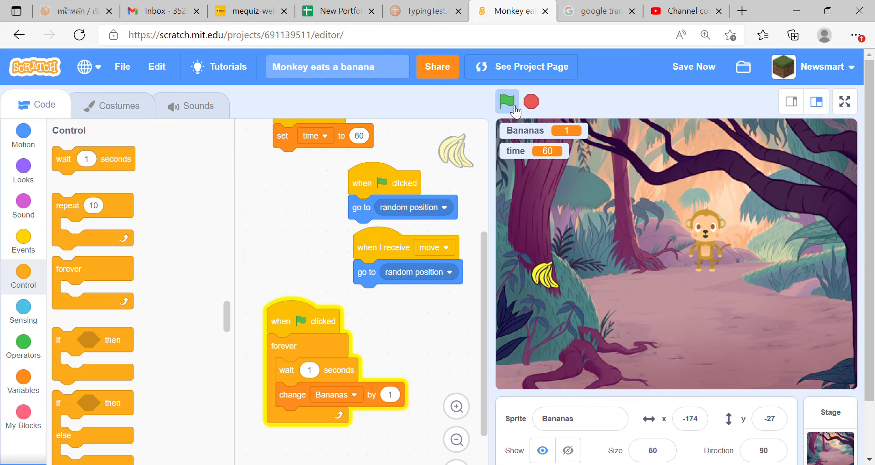
left_click(506, 102)
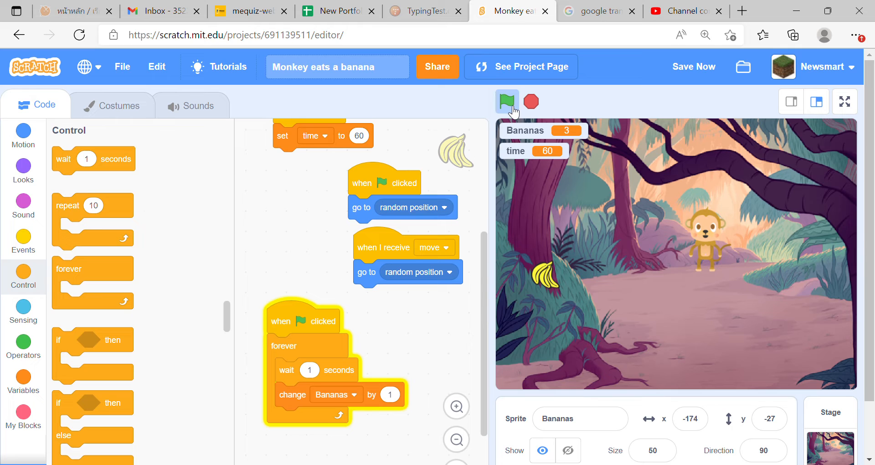
left_click(507, 101)
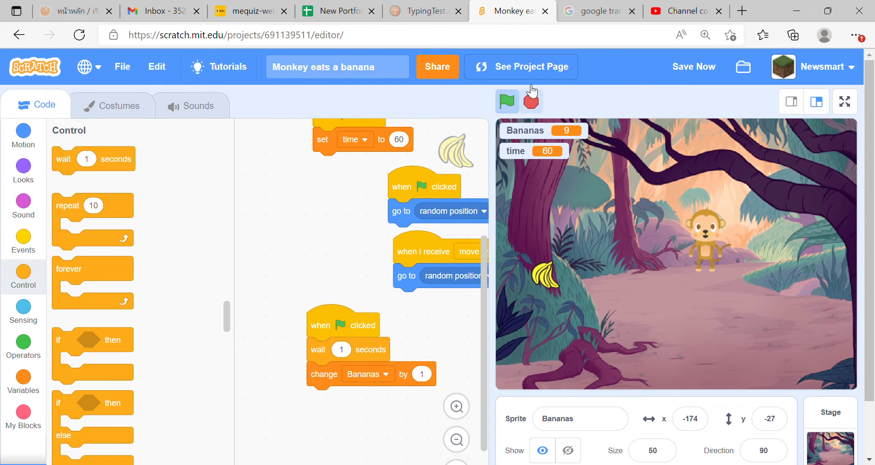
Step: Stop the test run and make the change block lower the time variable by -1
left_click(506, 101)
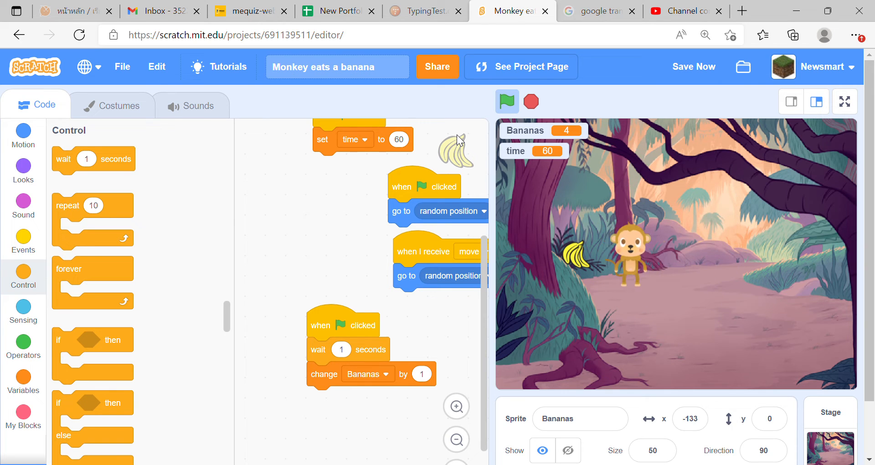
left_click(507, 101)
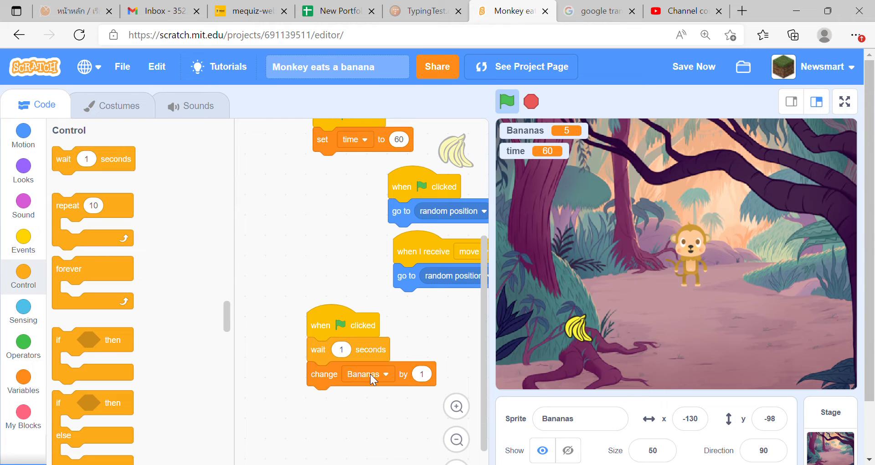
left_click(360, 374)
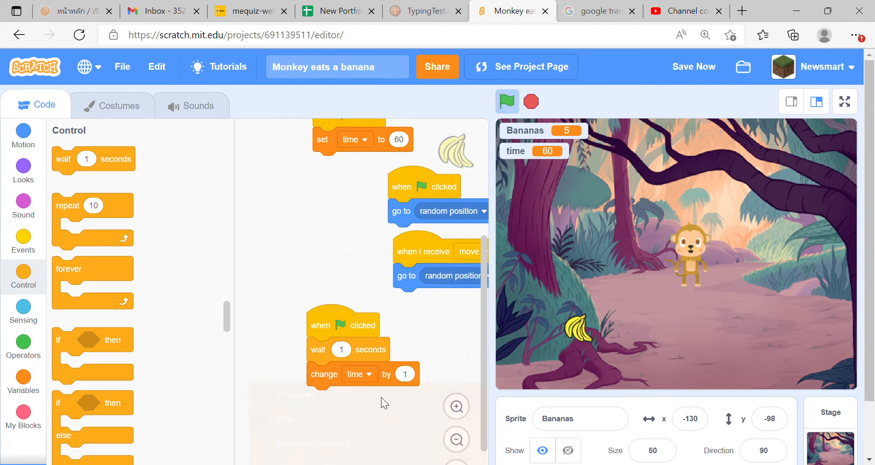
left_click(405, 374)
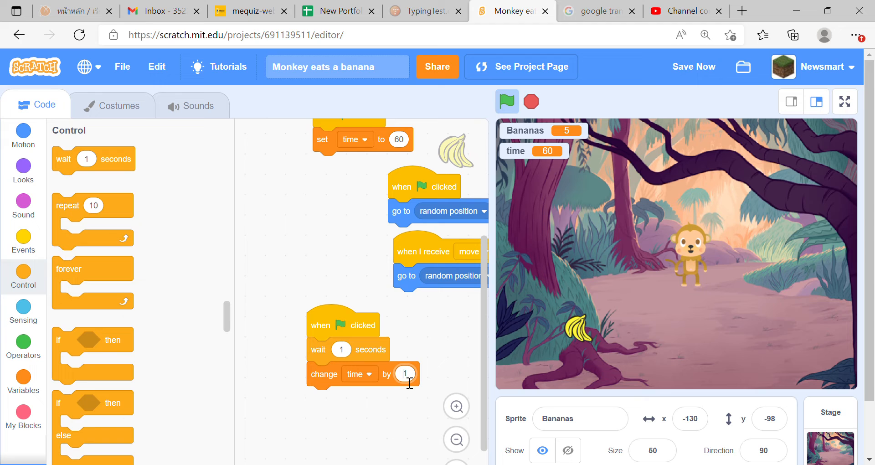
type("-1")
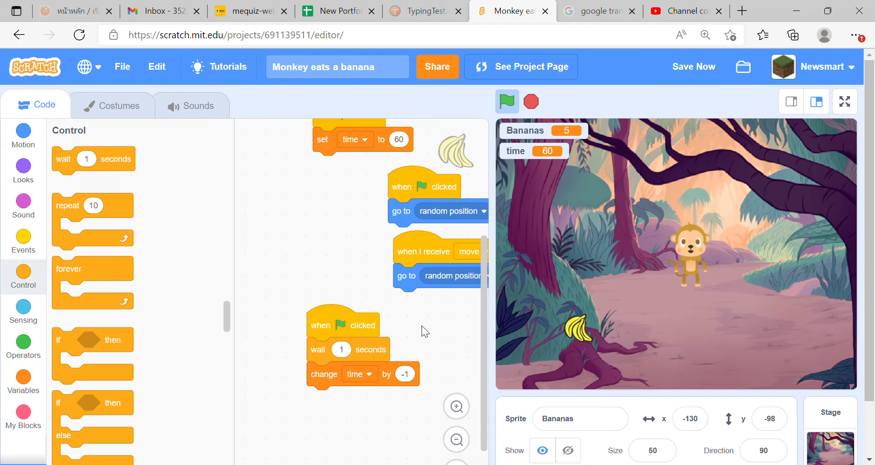
Step: Wrap the wait-and-decrease in a forever loop and run the game to watch time count down
left_click(506, 102)
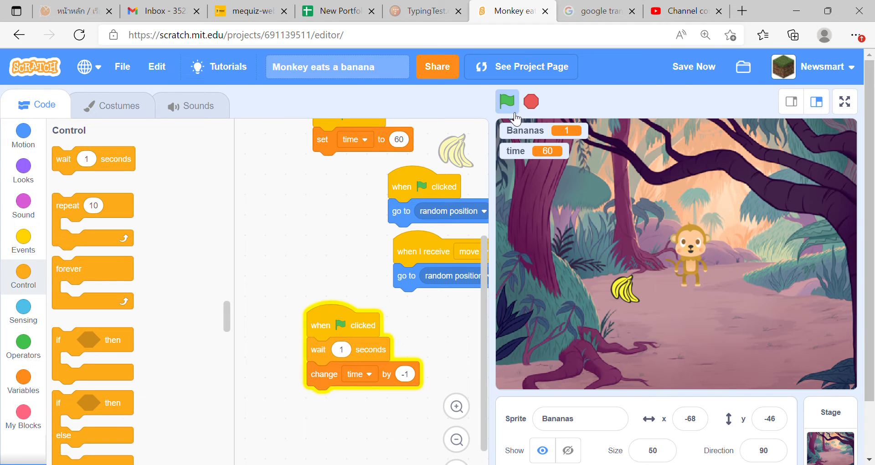
left_click(506, 101)
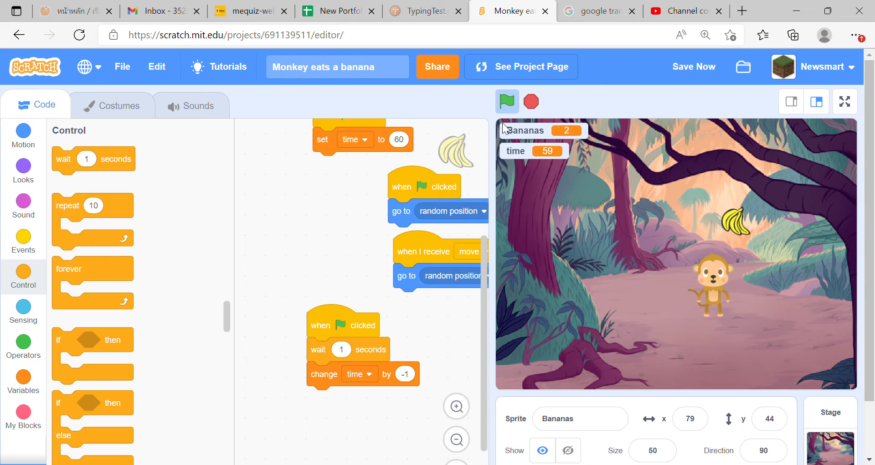
left_click_drag(69, 268, 266, 335)
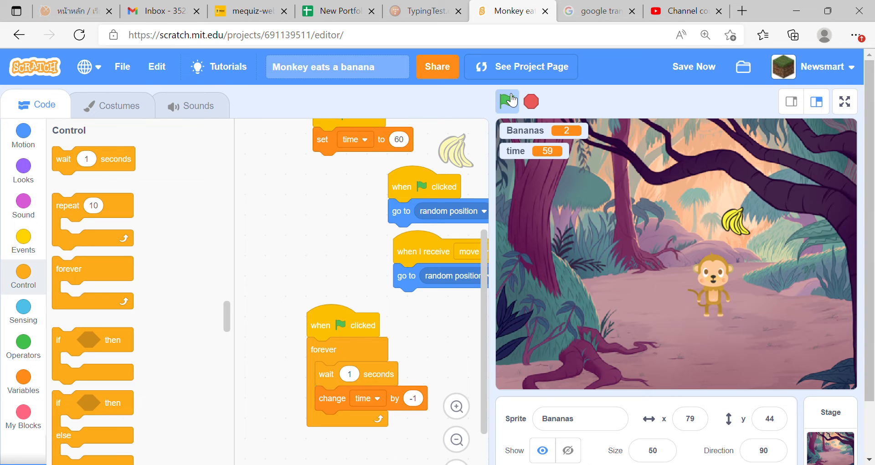
left_click(506, 102)
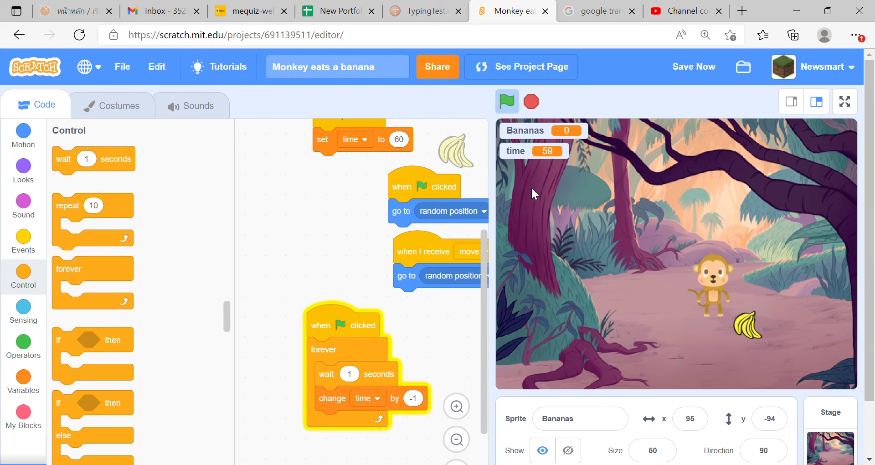
left_click(507, 102)
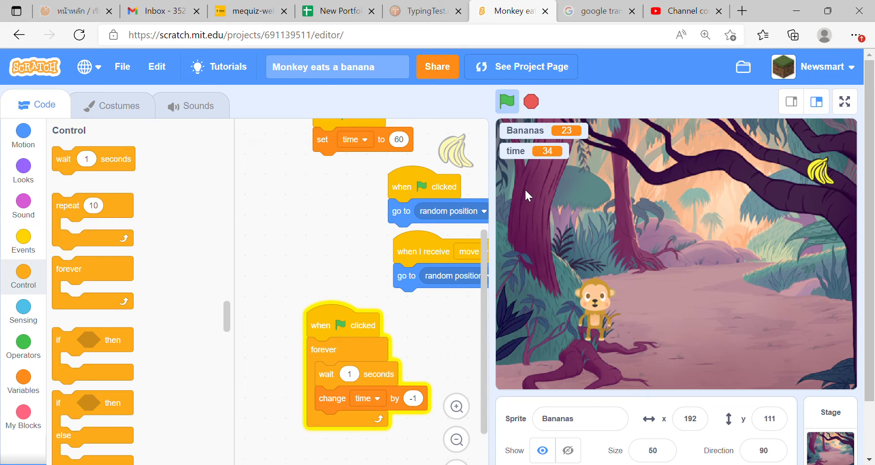
Step: Stop the test run with time frozen at 33 and Bananas at 23
left_click(507, 101)
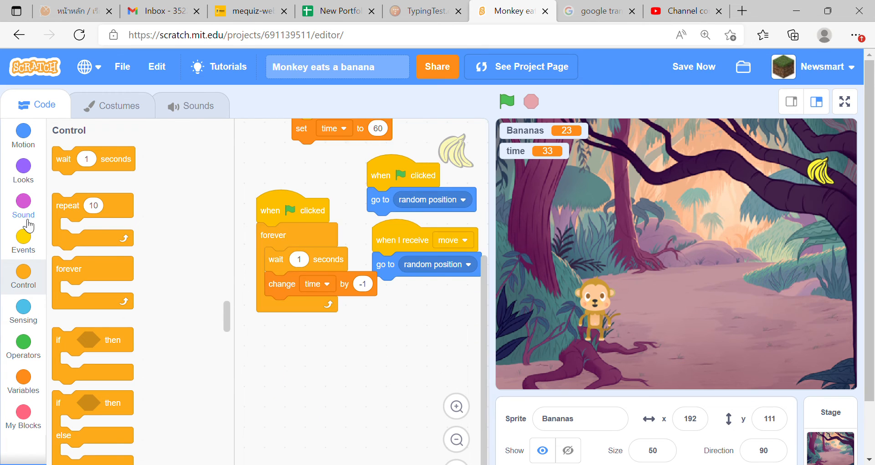
Step: Build a green-flag forever loop that stops all scripts when time is below 0
left_click(23, 242)
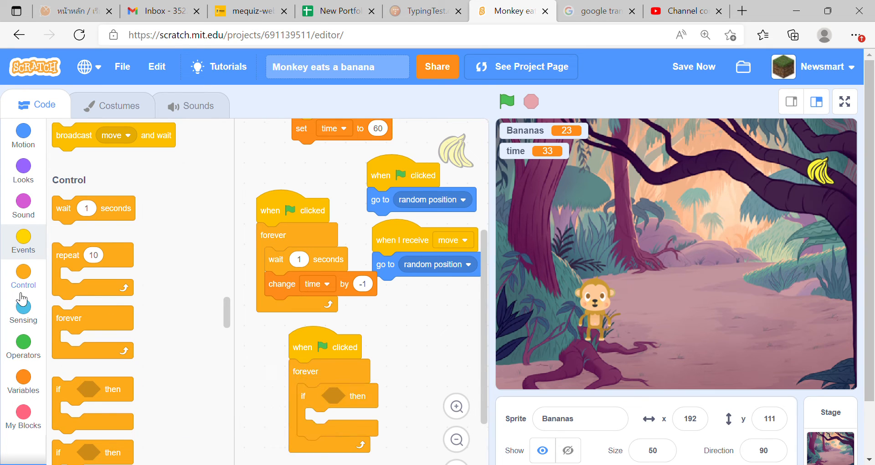
left_click(23, 382)
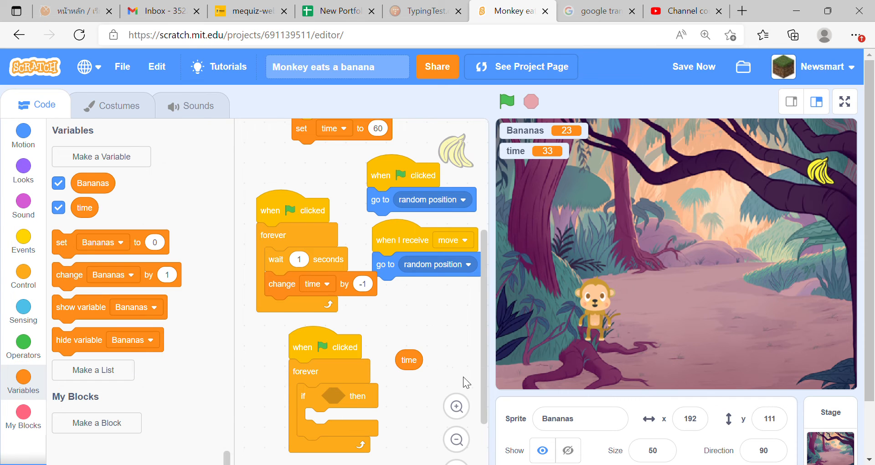
mouse_move(380, 375)
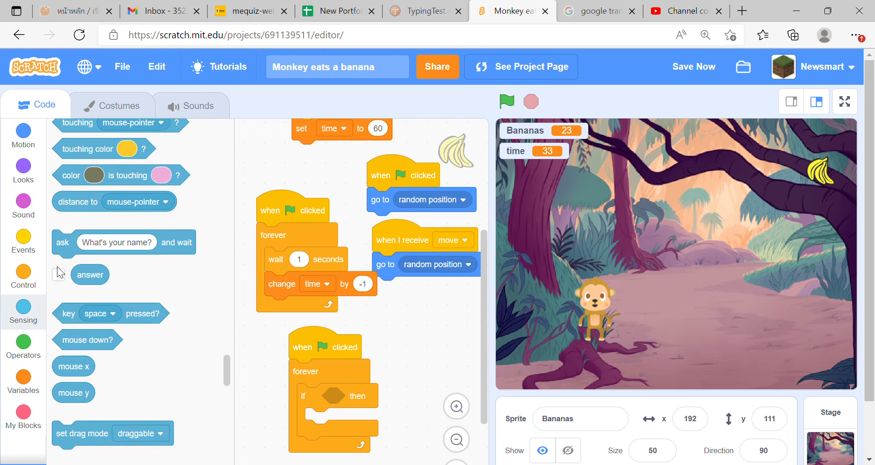
left_click(23, 346)
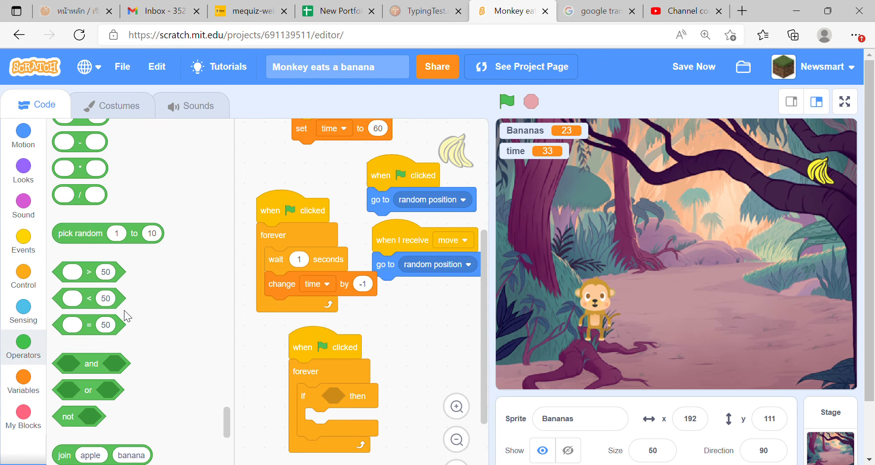
scroll("down", 3)
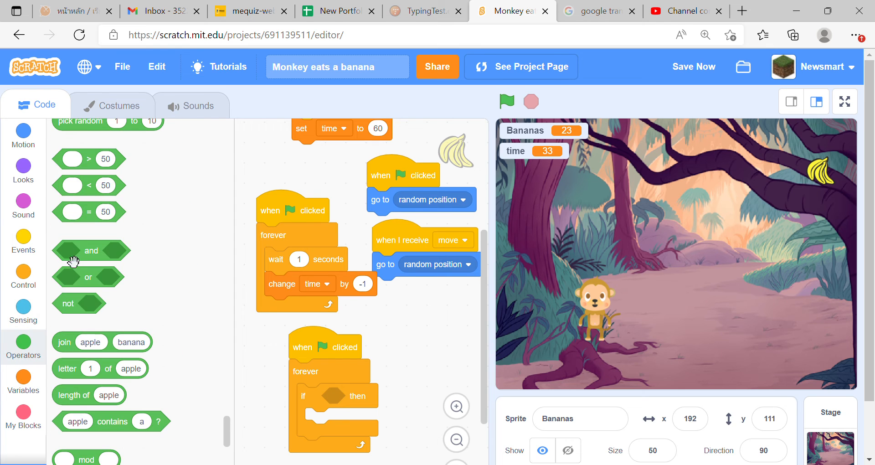
mouse_move(129, 211)
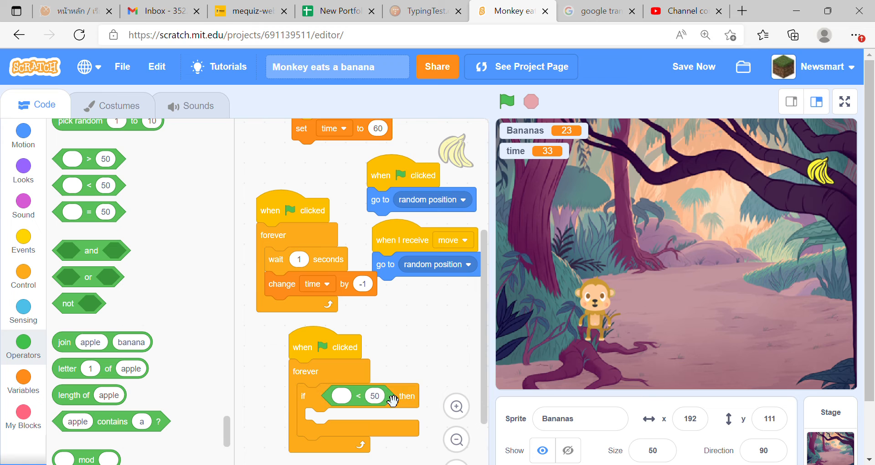
left_click(375, 396)
type("0")
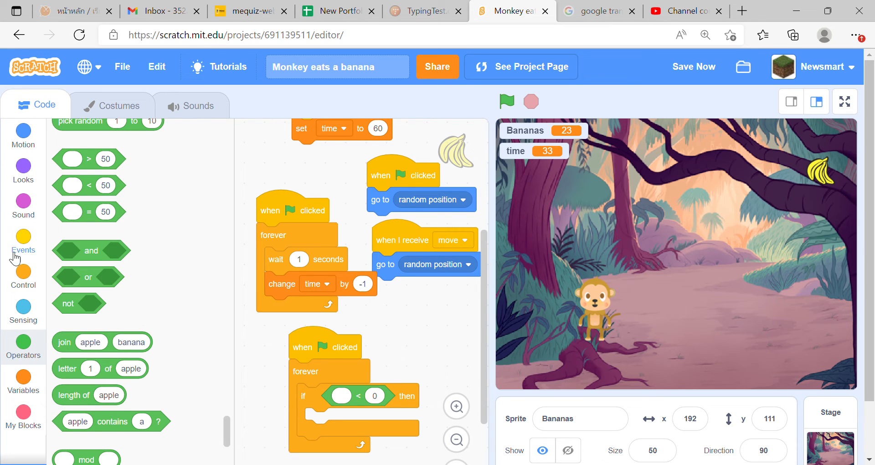
left_click(23, 274)
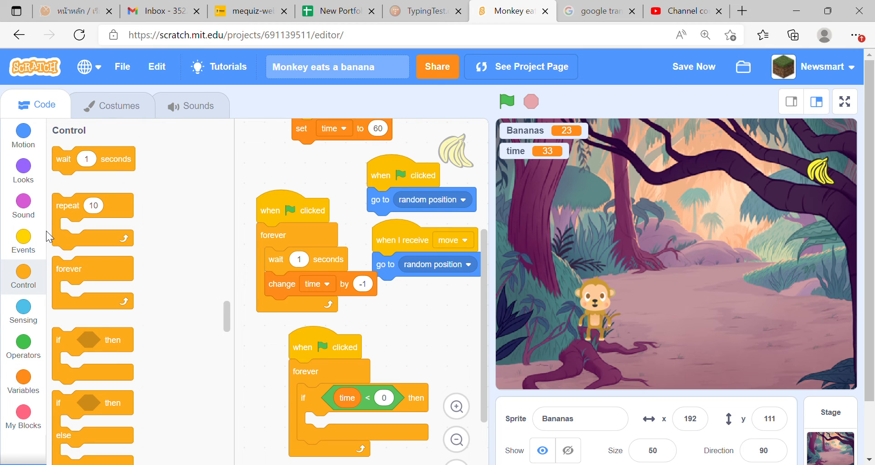
left_click(23, 171)
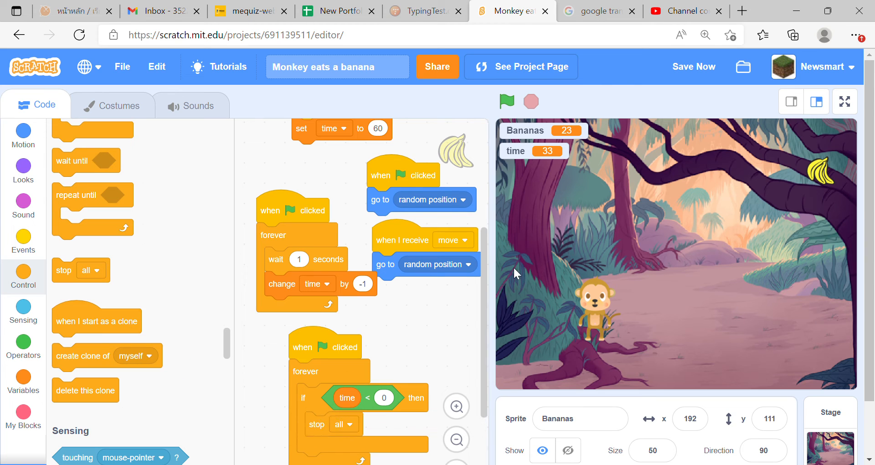
Step: Run the game catching bananas until time hits -1 and the stop all block halts everything
left_click(506, 101)
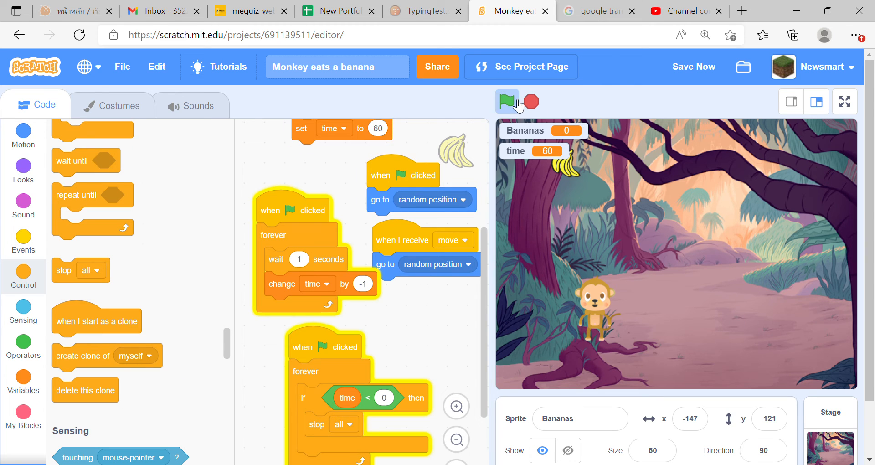
left_click(507, 102)
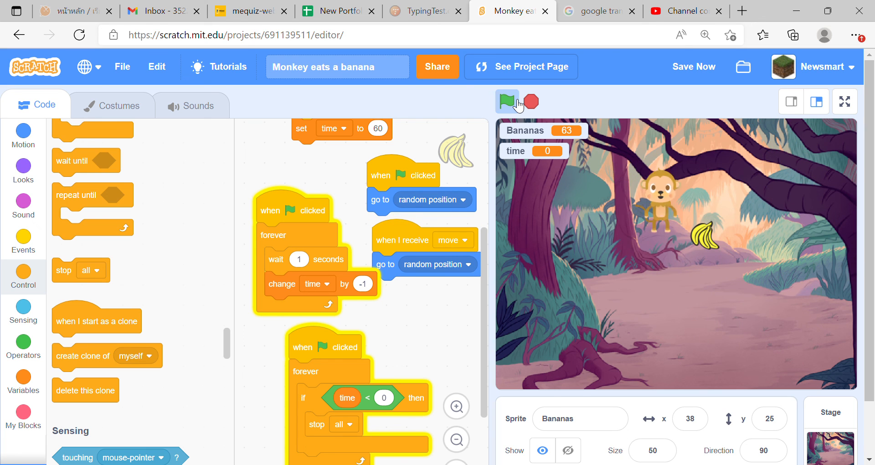
left_click(506, 101)
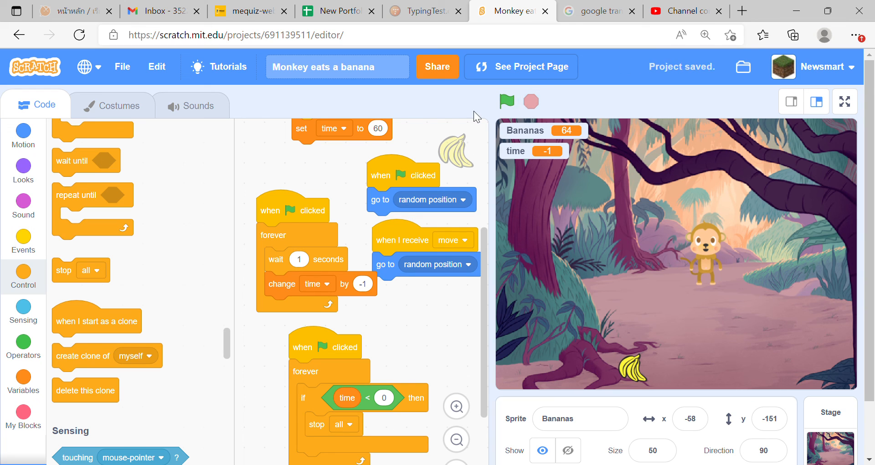
Step: Restart and stop the game, then go to the My Stuff project list
left_click(506, 102)
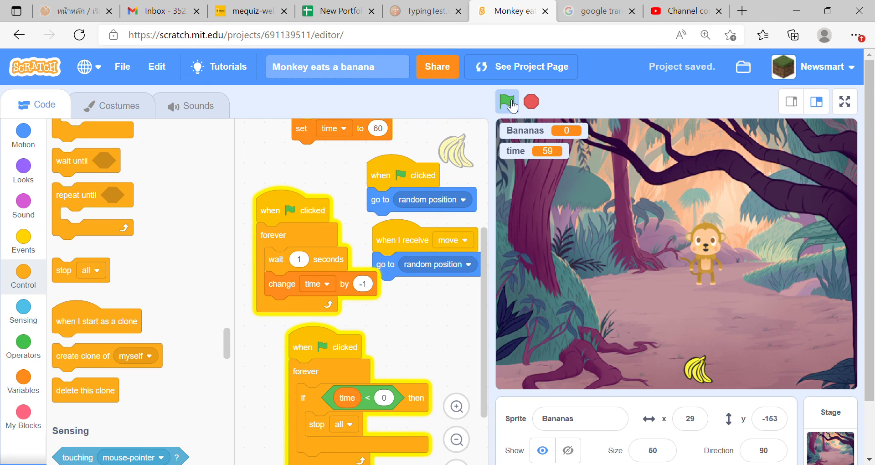
left_click(506, 101)
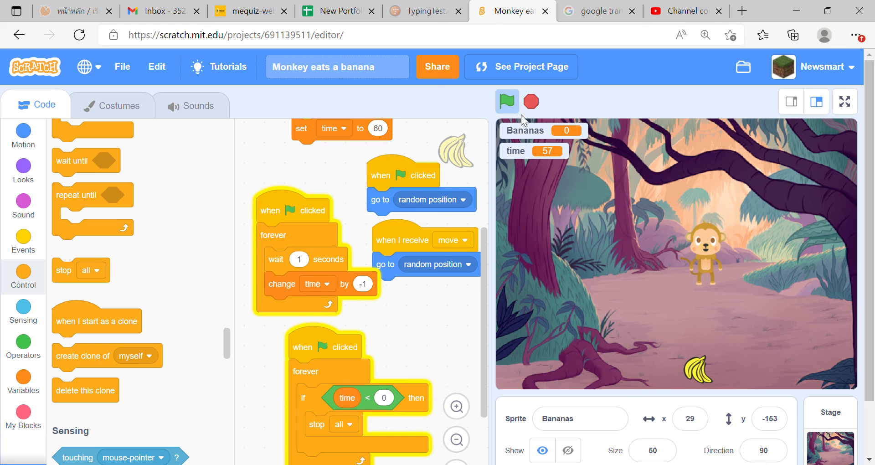
left_click(530, 101)
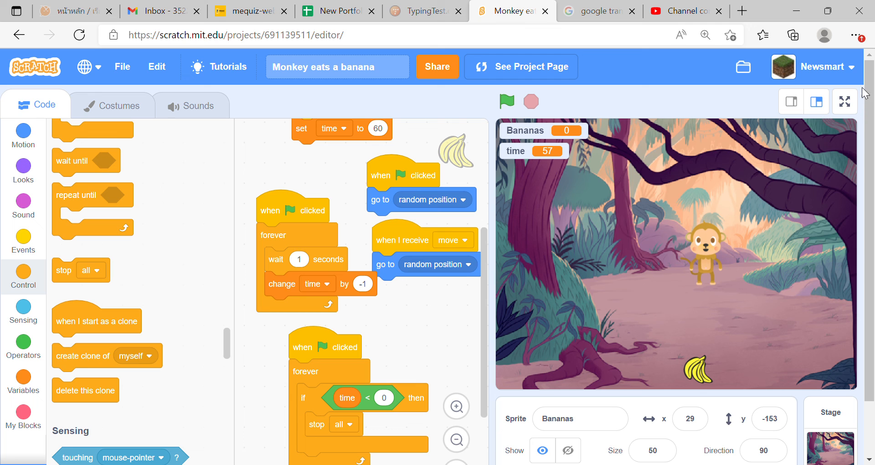
mouse_move(744, 66)
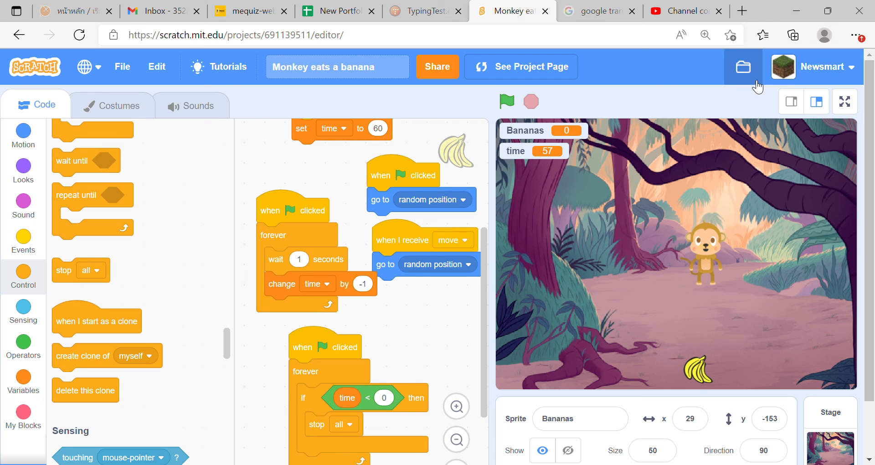
left_click(744, 67)
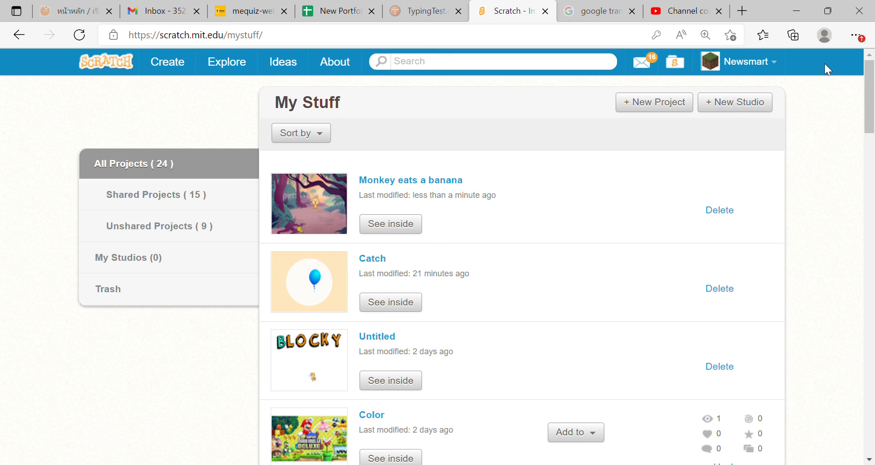
mouse_move(810, 73)
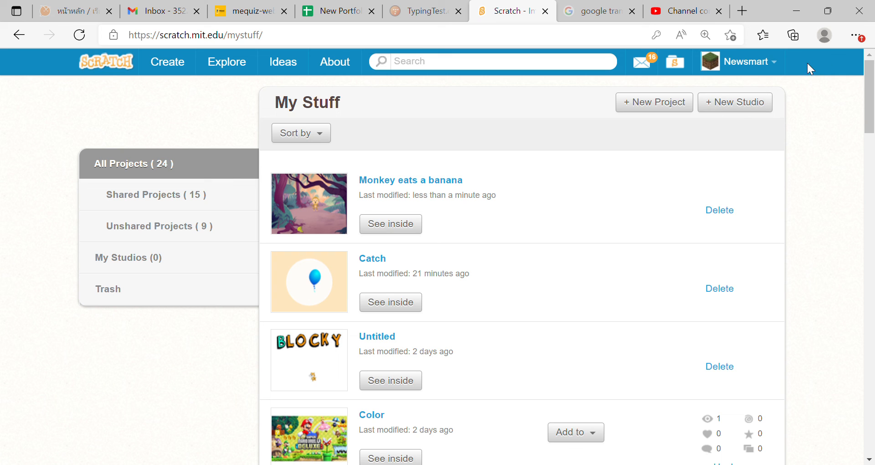